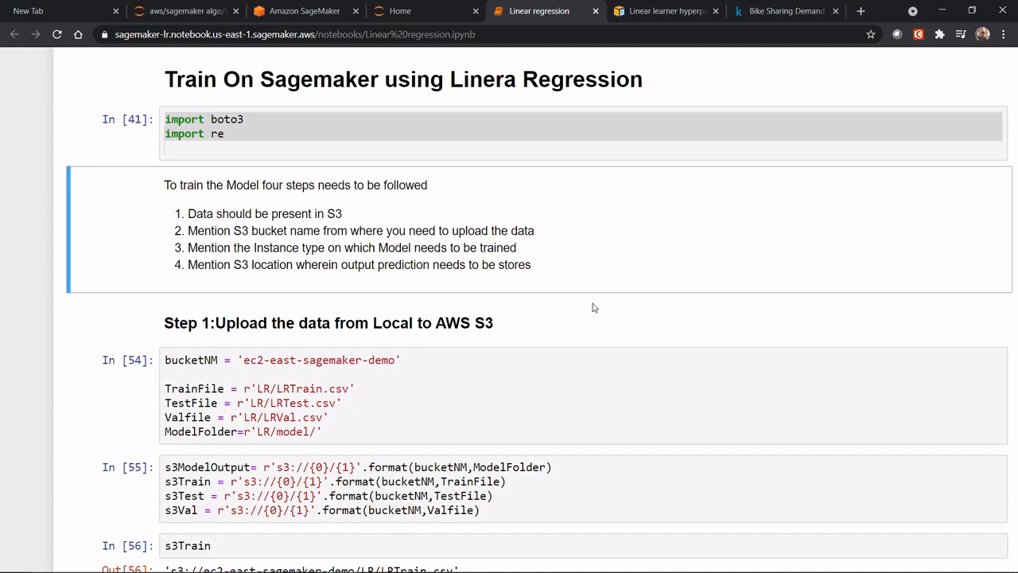
pyautogui.moveTo(215, 156)
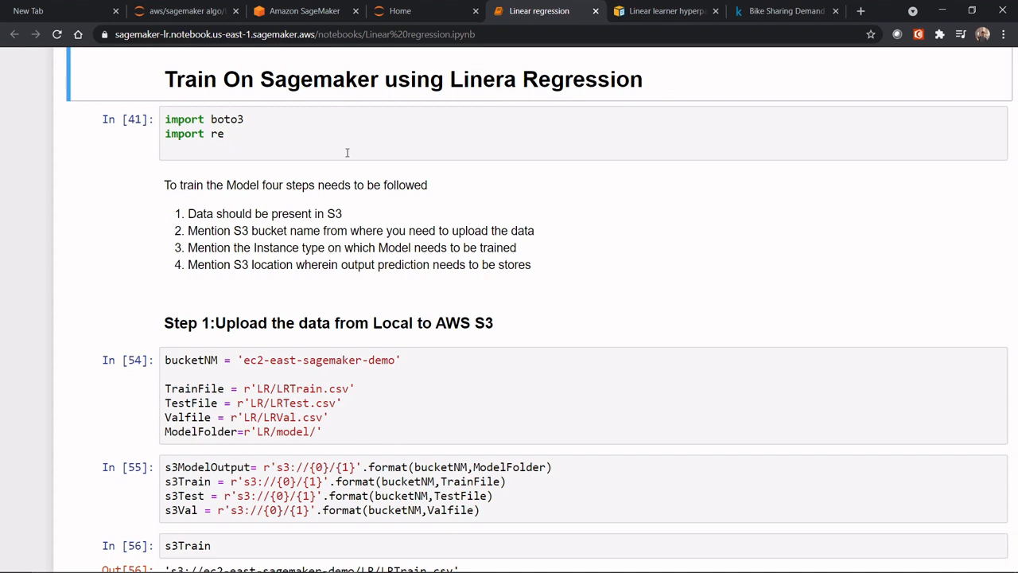
# - Edit the boto3 import cell, adding a new line below the import statements
pyautogui.click(263, 151)
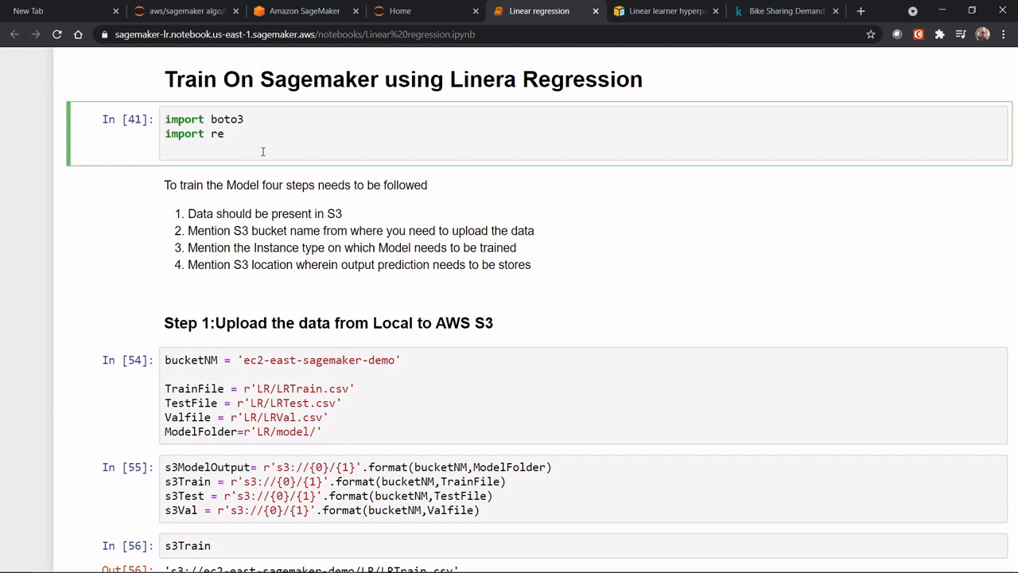
pyautogui.press('Return')
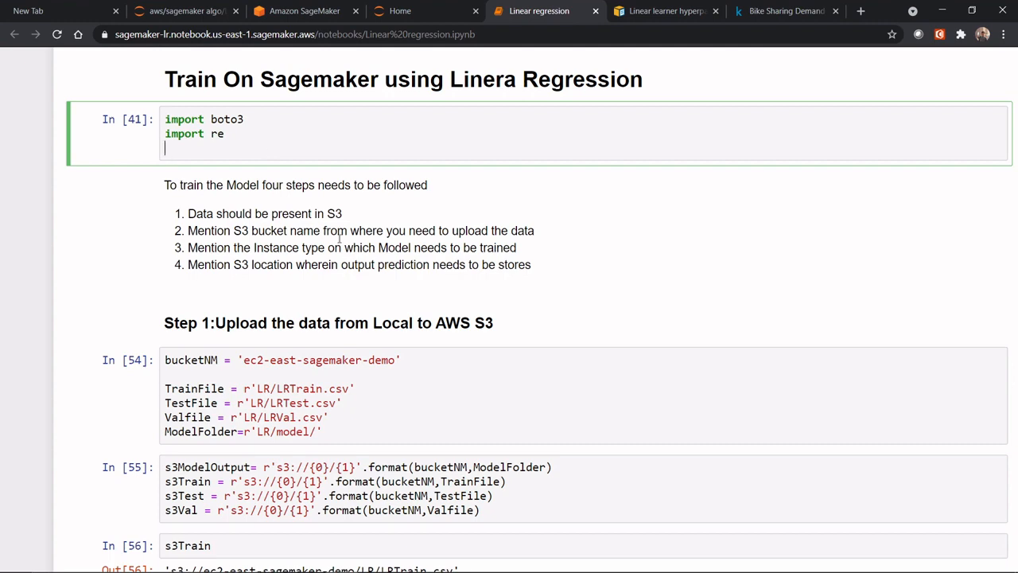
pyautogui.scroll(3)
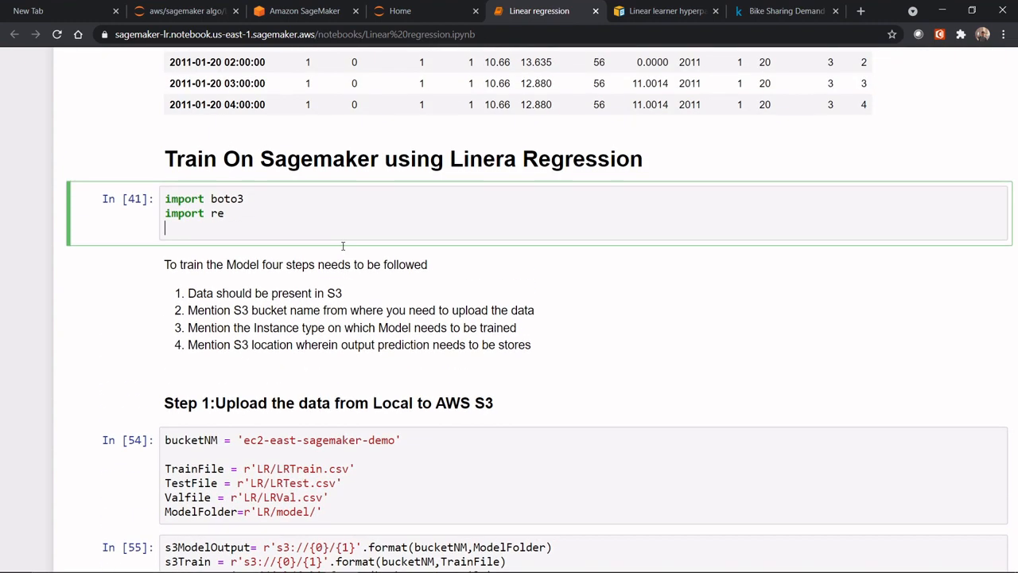
pyautogui.scroll(3)
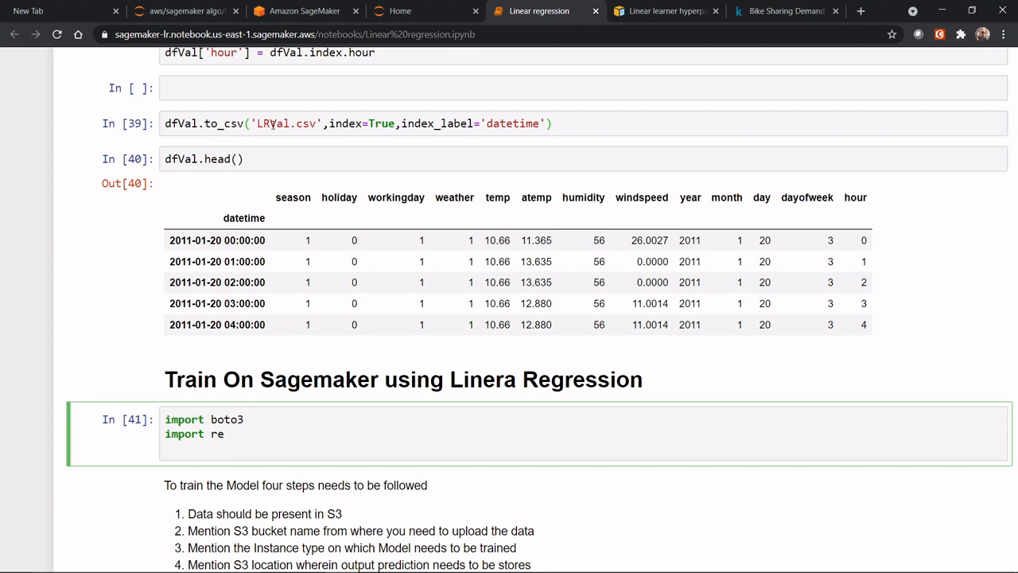
pyautogui.press('enter')
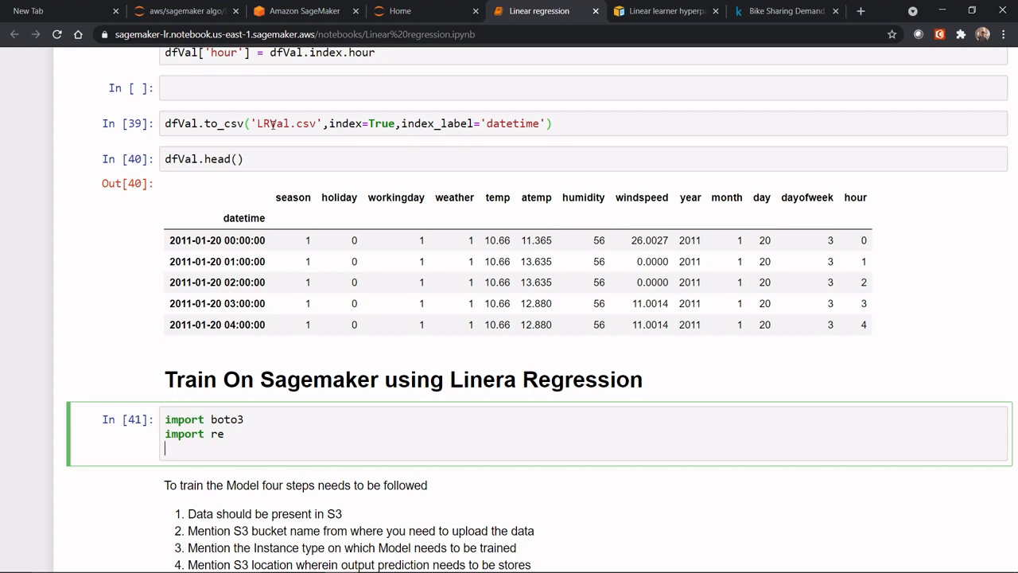
pyautogui.moveTo(251, 78)
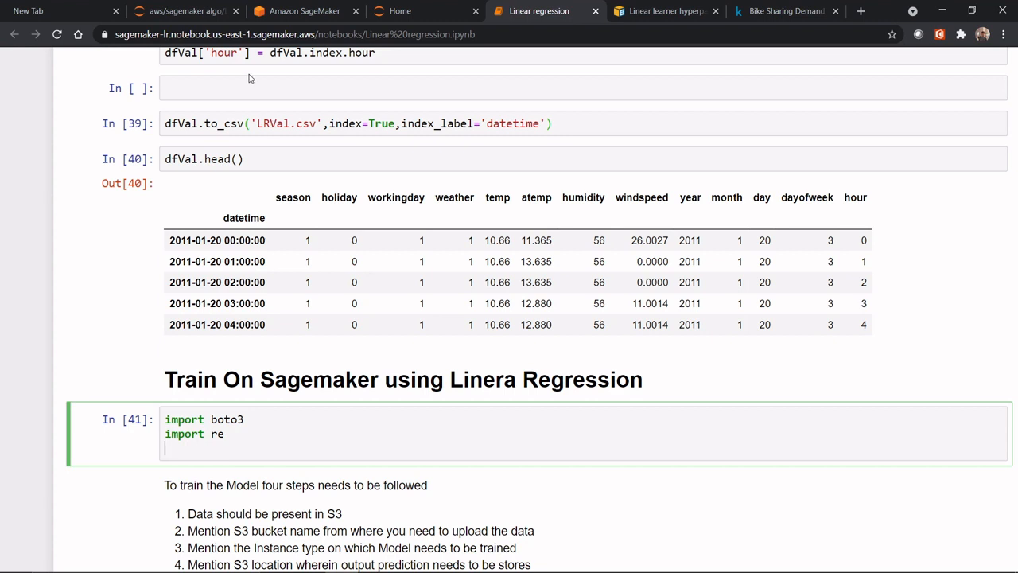
pyautogui.moveTo(304, 10)
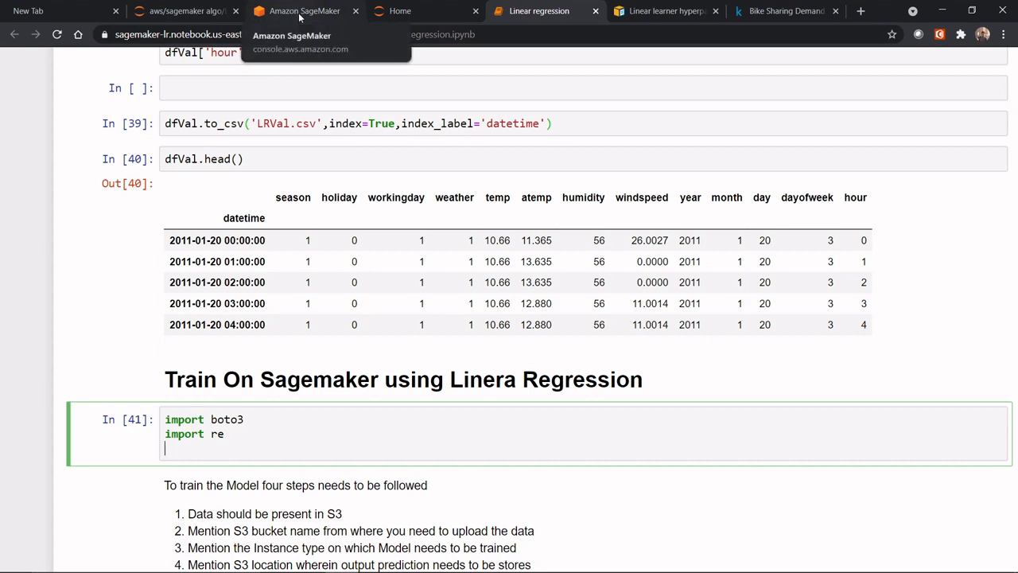
# - From the notebook instance's Jupyter Home page, launch a new Terminal session
pyautogui.click(304, 11)
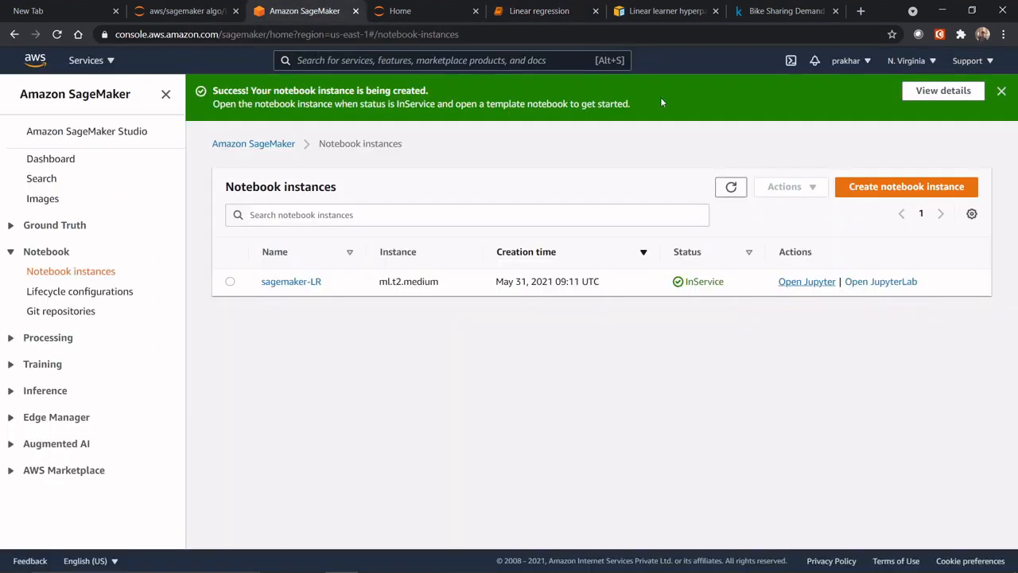
pyautogui.click(805, 281)
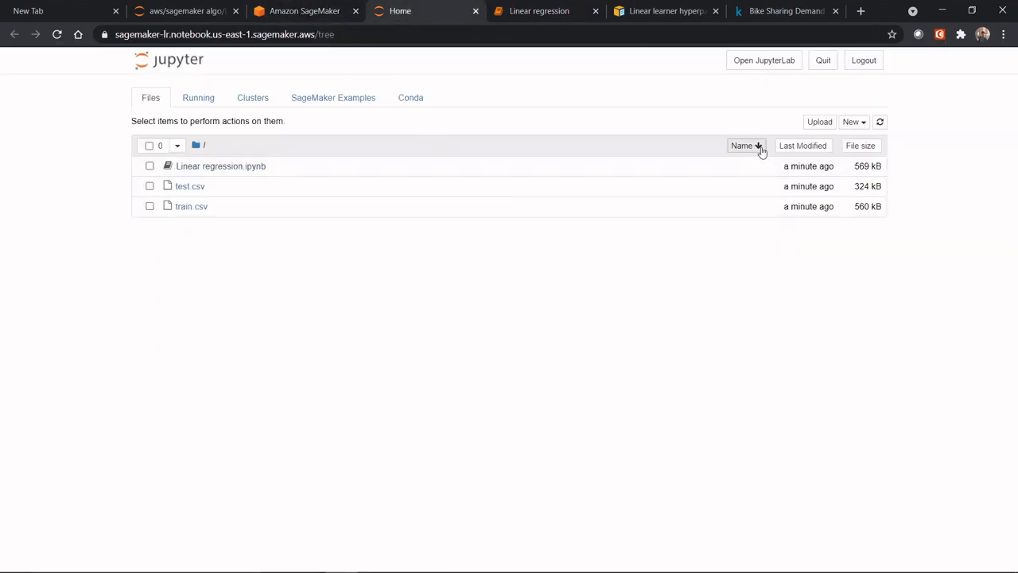
pyautogui.moveTo(871, 132)
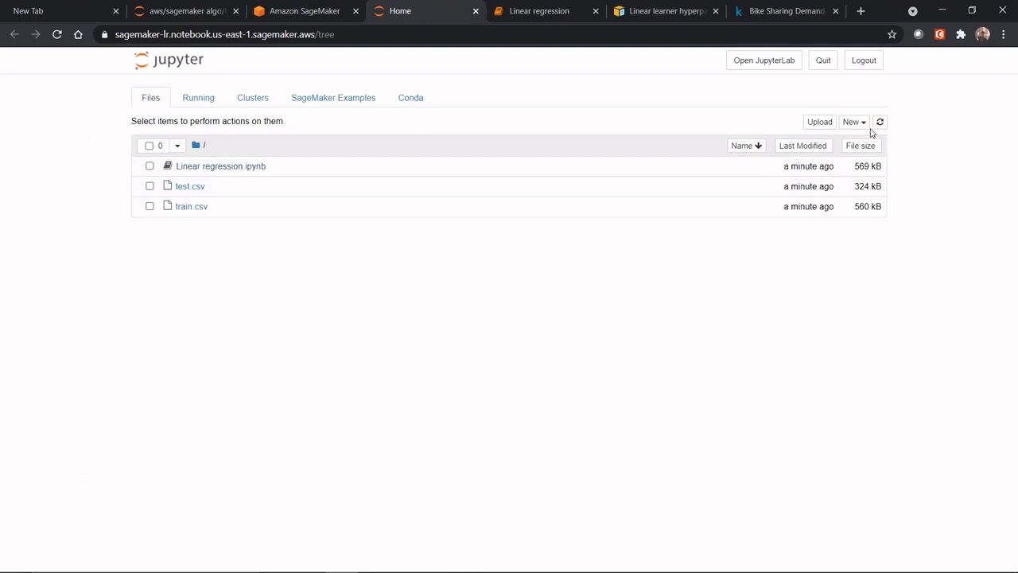
pyautogui.click(849, 122)
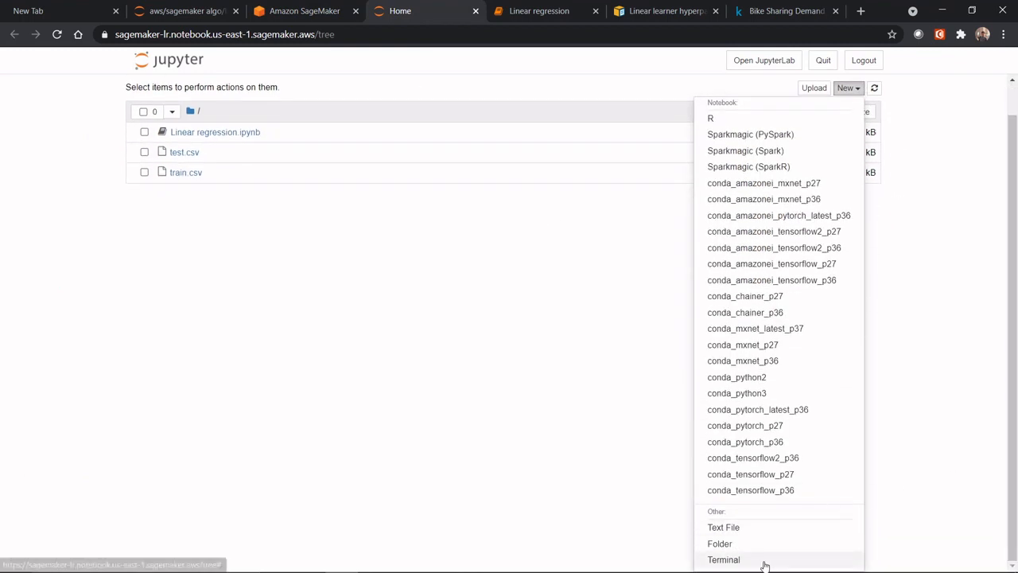
pyautogui.click(723, 559)
pyautogui.write('pwd')
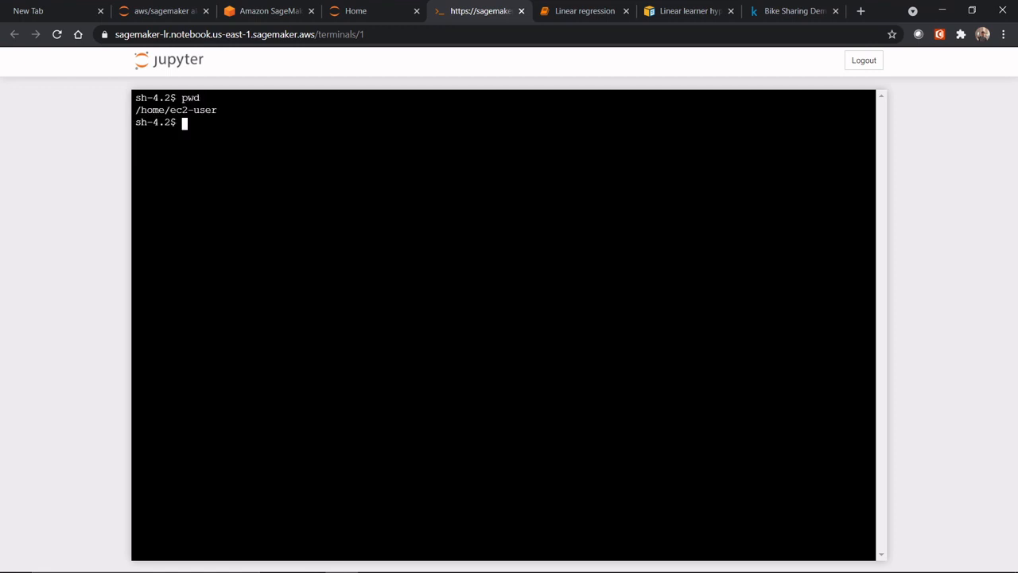
# - List the home directory, cd into SageMaker/ to see the LR CSVs, then return to the notebook
pyautogui.write('ls -')
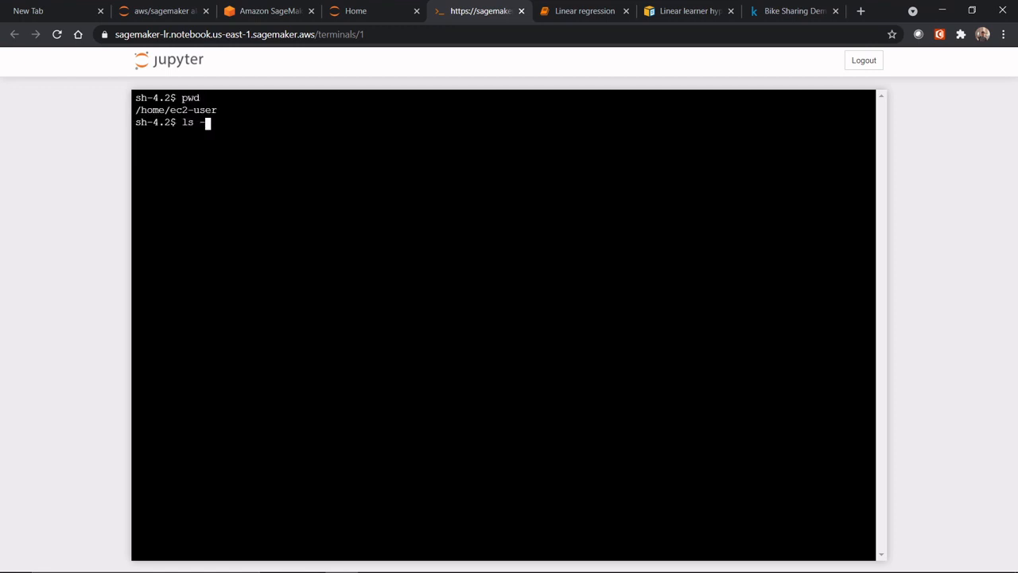
pyautogui.press('Return')
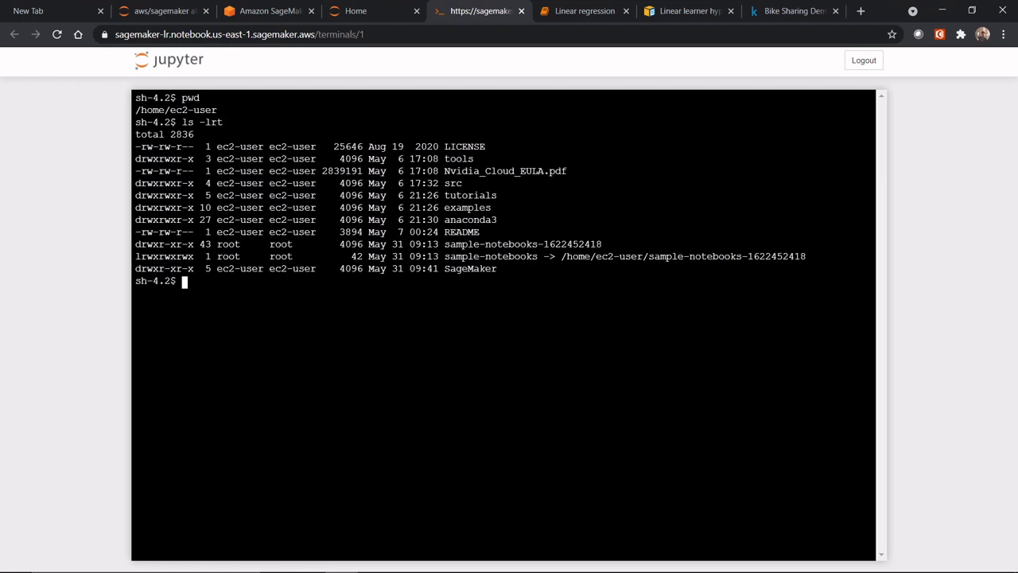
pyautogui.write('cd SageMaker/')
pyautogui.write('ls -lrt')
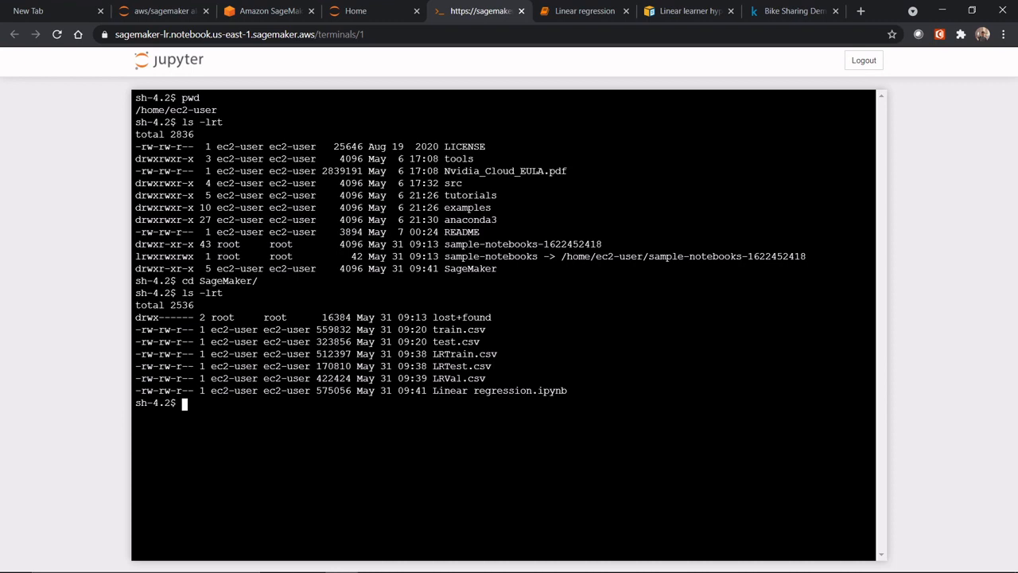
pyautogui.moveTo(525, 6)
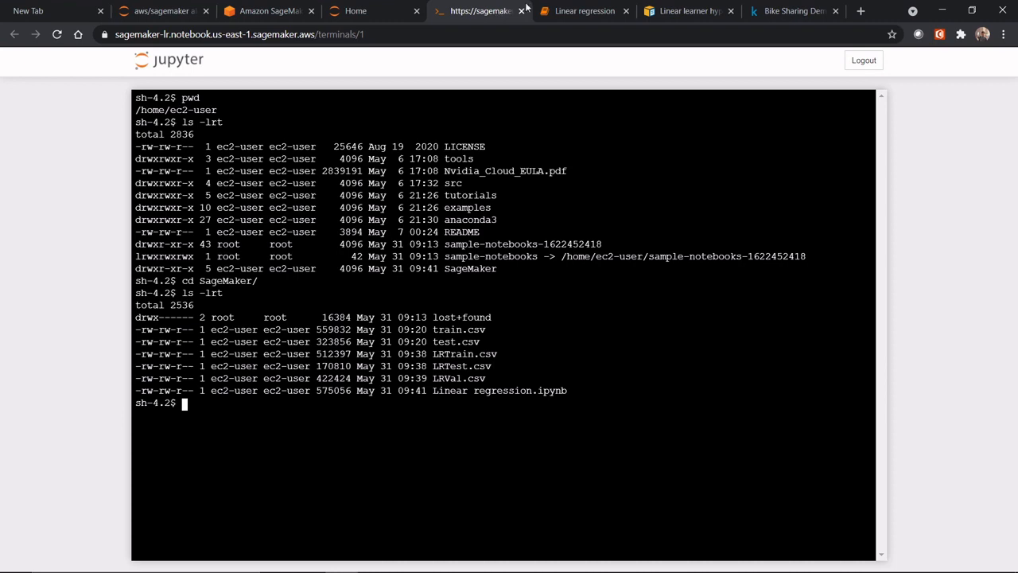
pyautogui.click(583, 10)
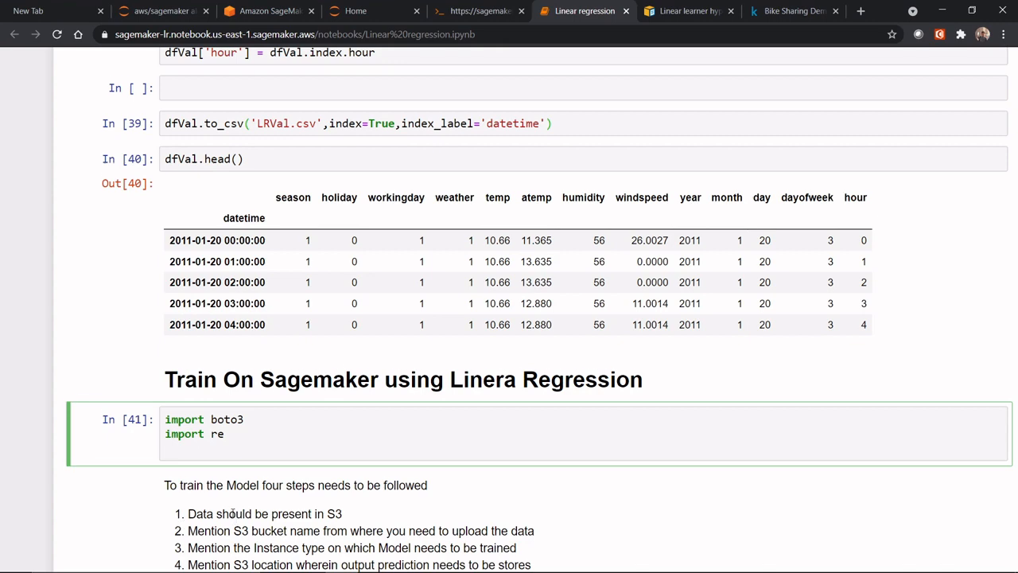
# - Review the Step 1 S3 path cells, then go back to the SageMaker console
pyautogui.scroll(-3)
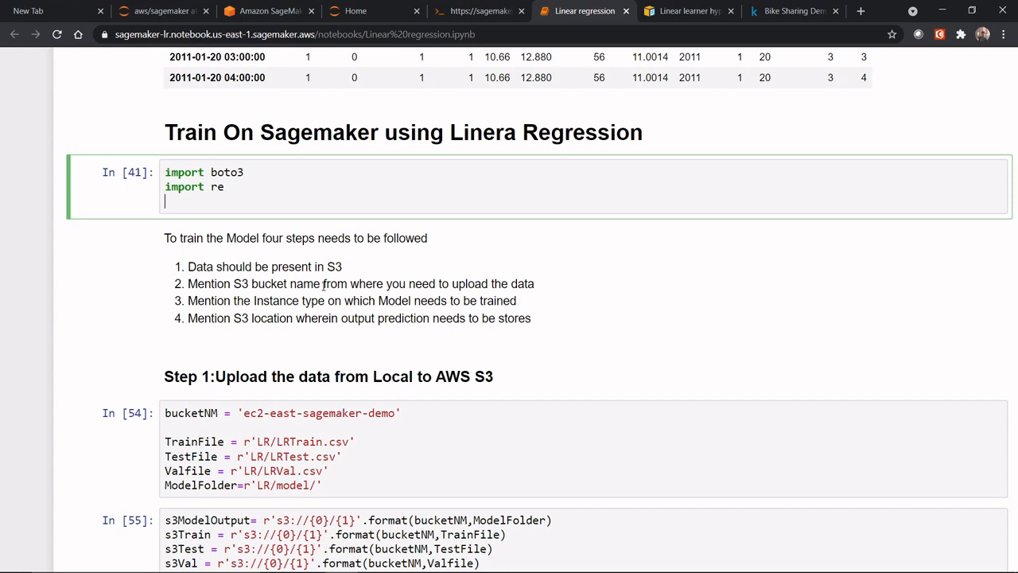
pyautogui.moveTo(252, 367)
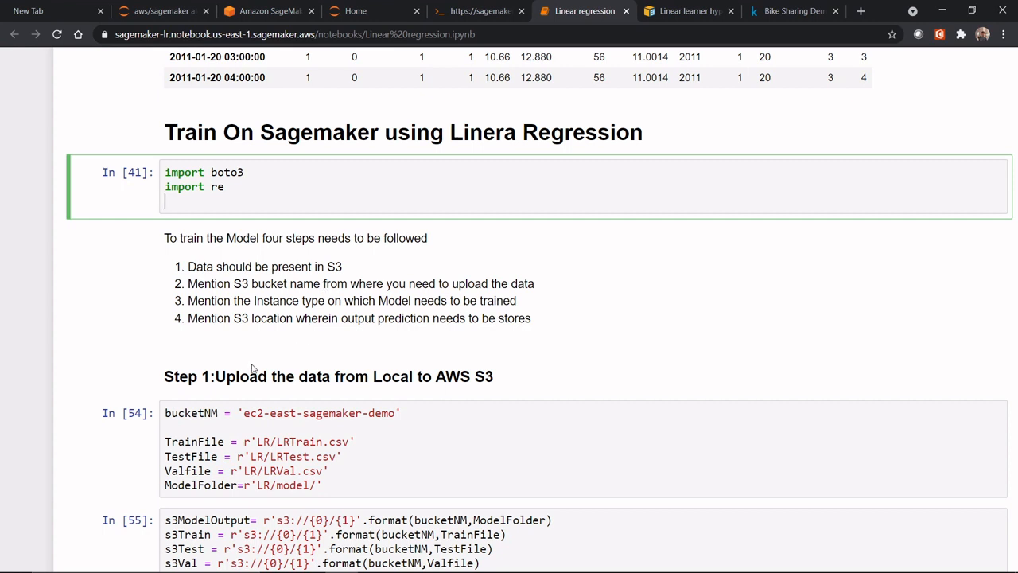
pyautogui.tripleClick(327, 376)
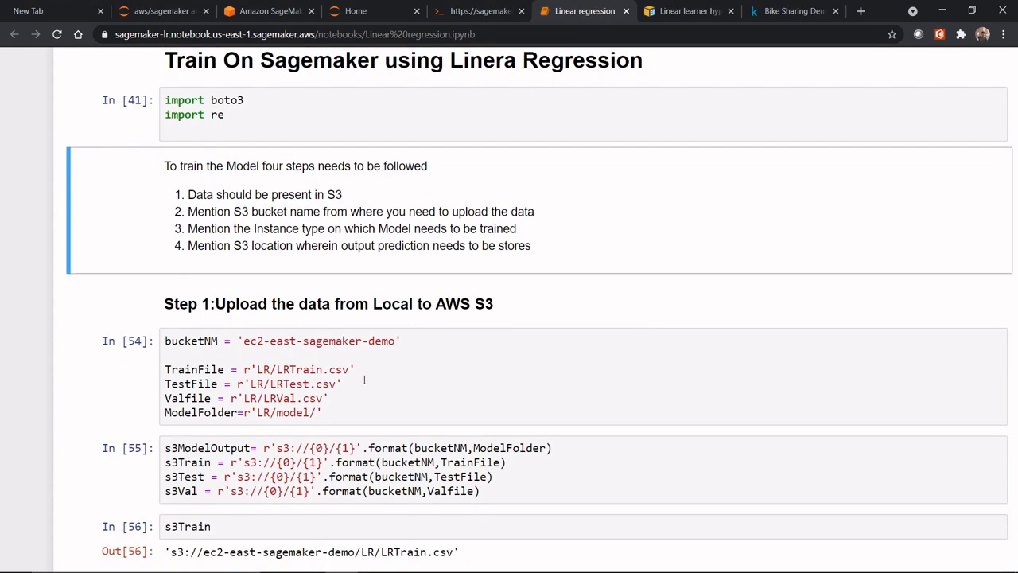
pyautogui.moveTo(320, 79)
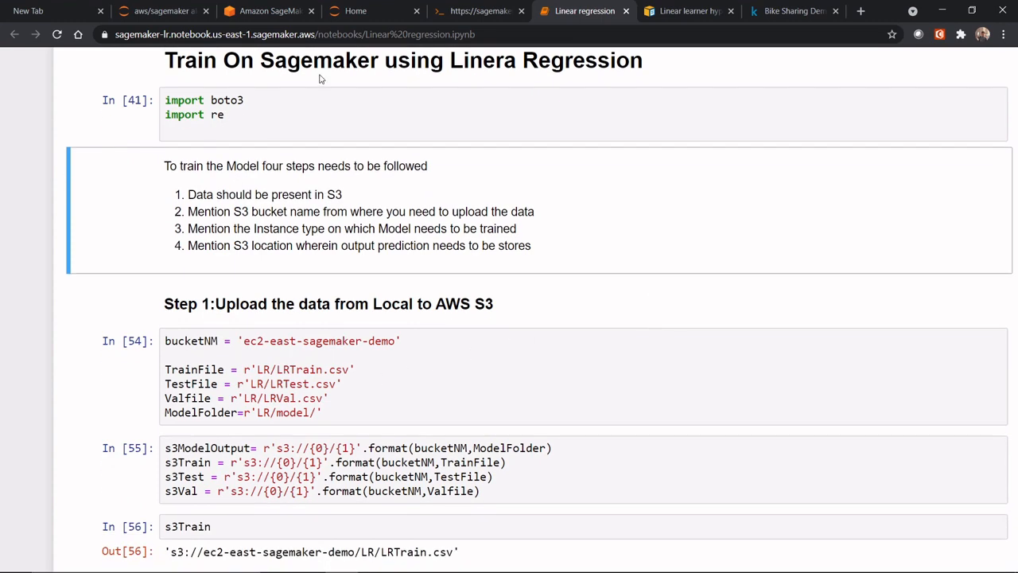
pyautogui.click(268, 10)
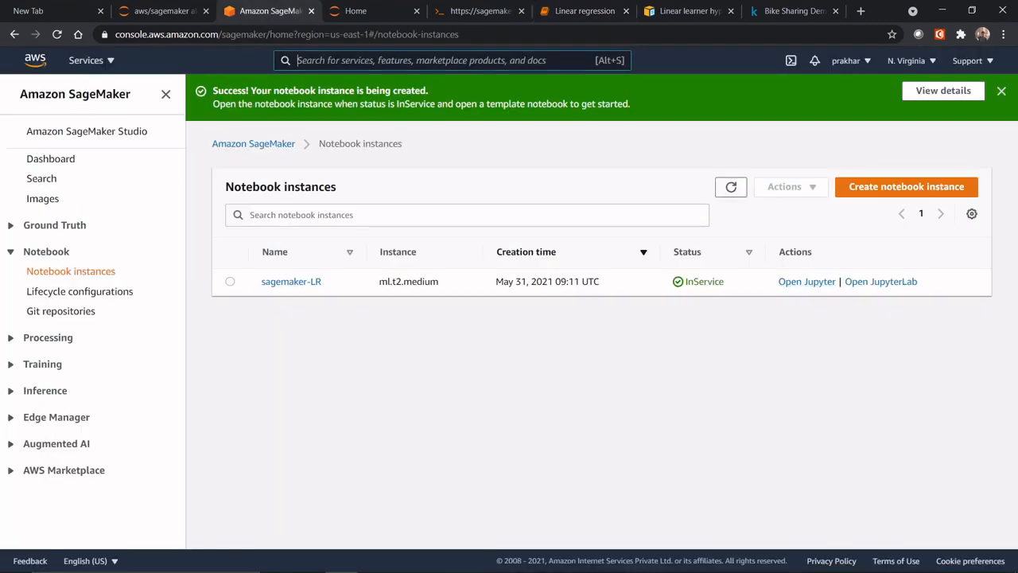
pyautogui.write('s3')
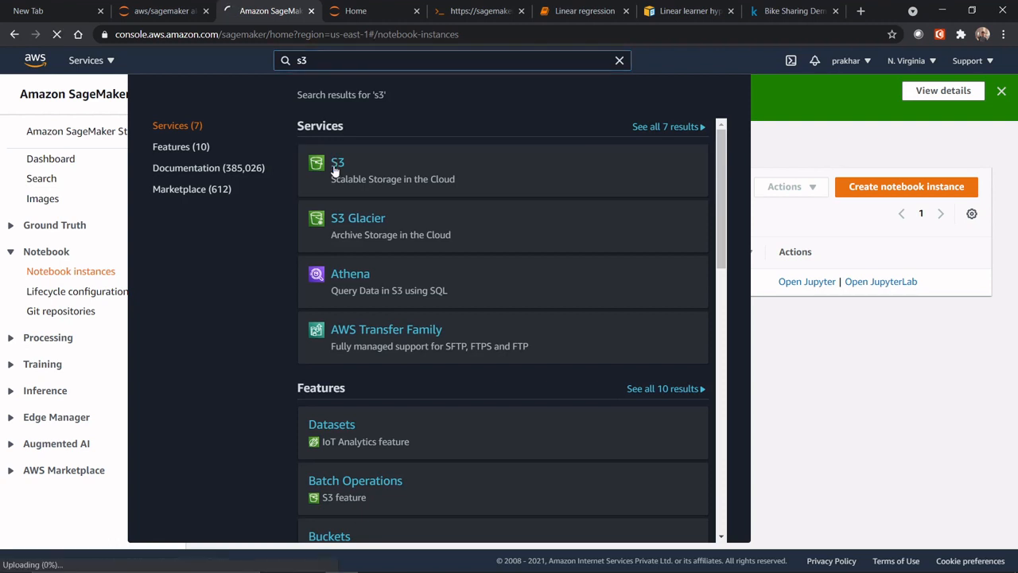
pyautogui.click(337, 162)
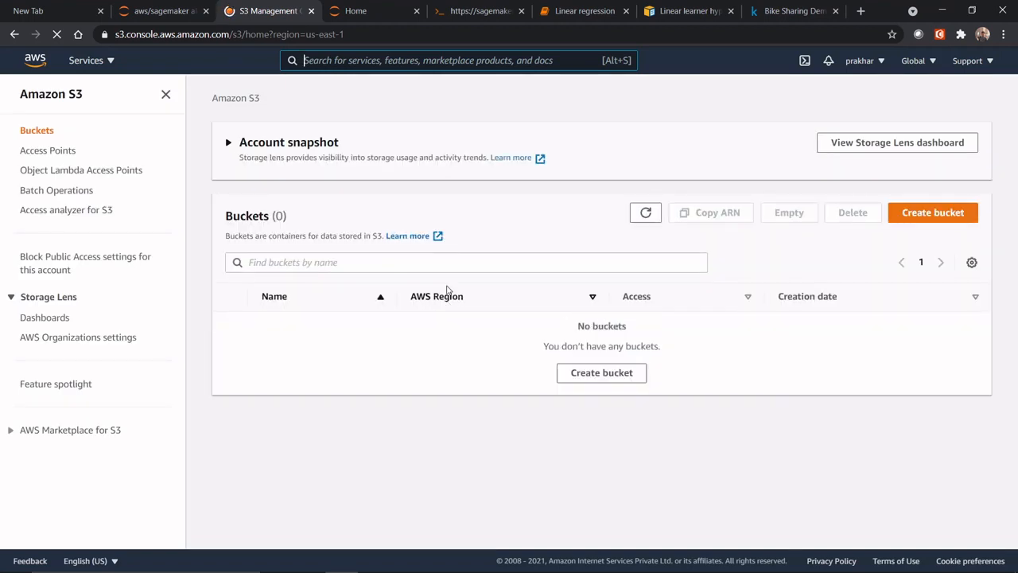
pyautogui.press('alt+tab')
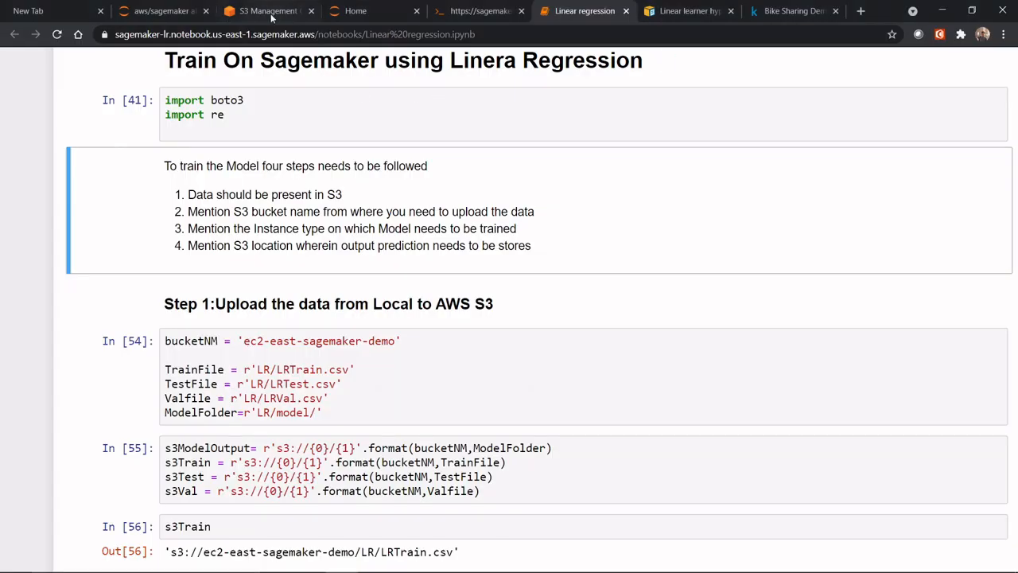
pyautogui.click(268, 10)
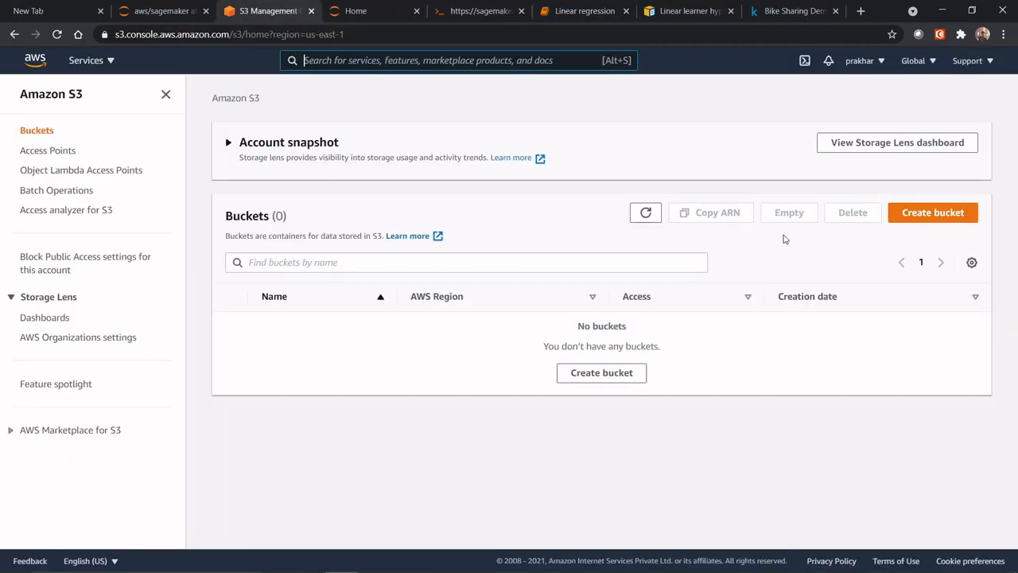
pyautogui.moveTo(932, 212)
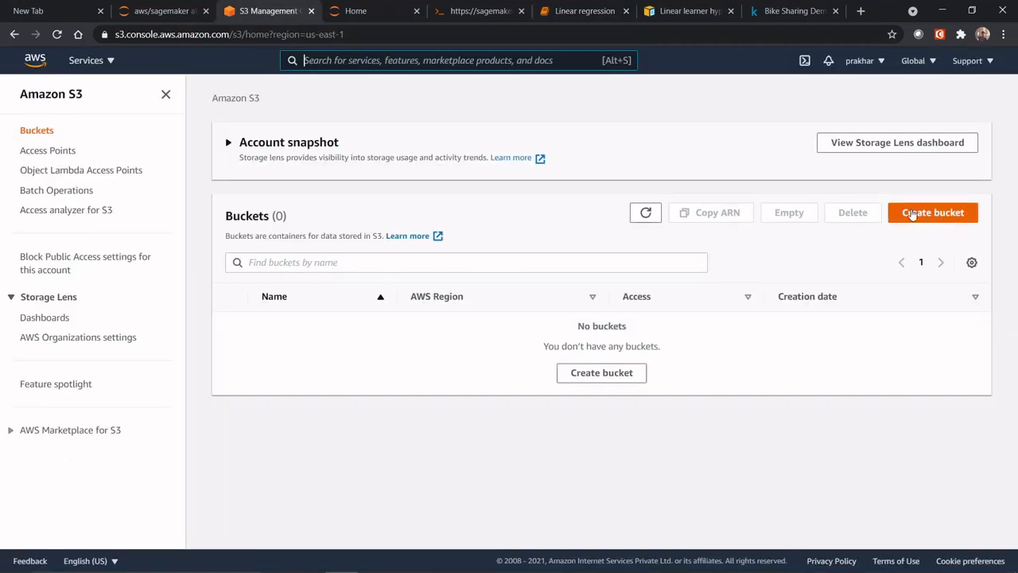
pyautogui.click(478, 10)
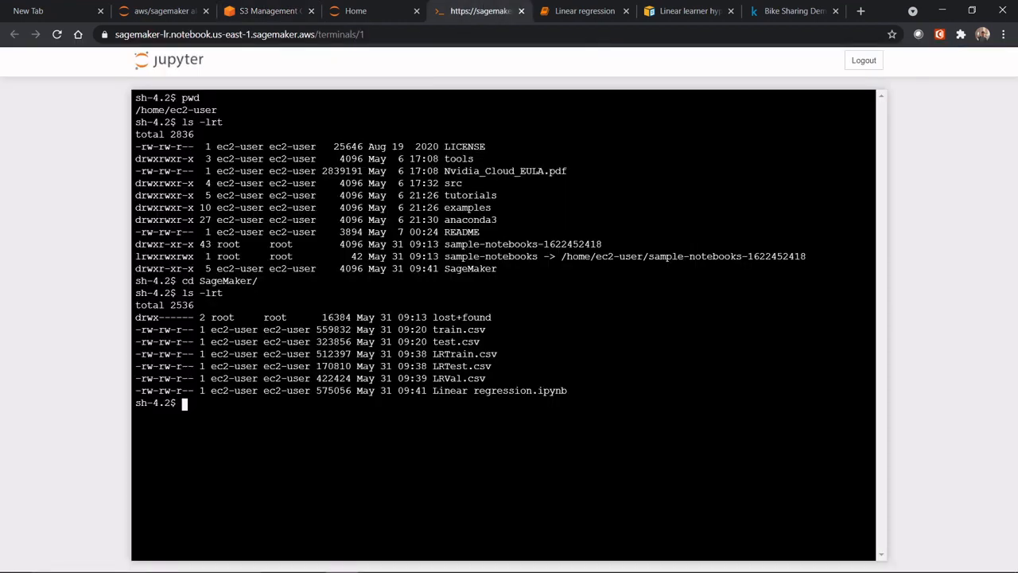
pyautogui.click(356, 11)
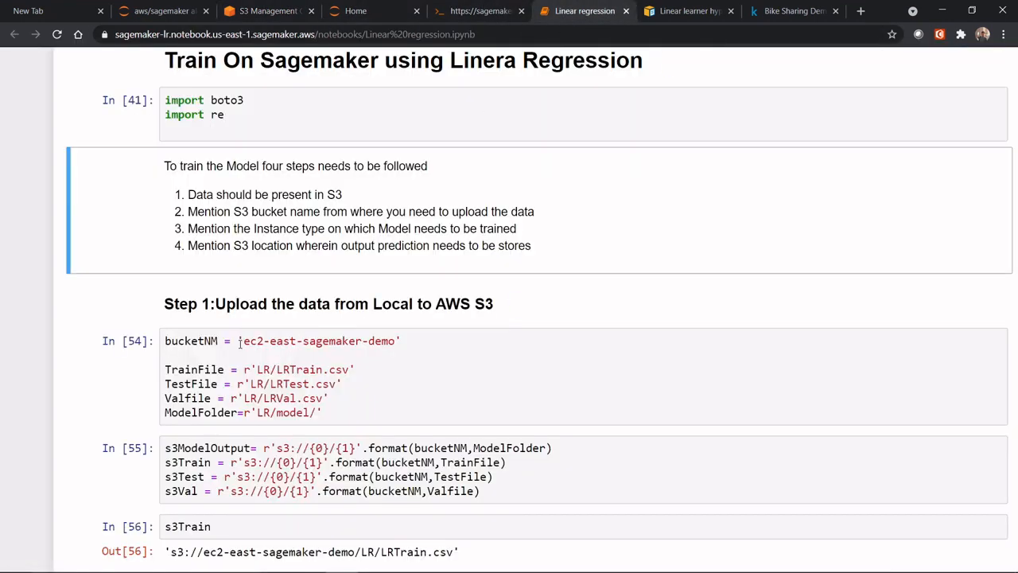
pyautogui.moveTo(311, 340)
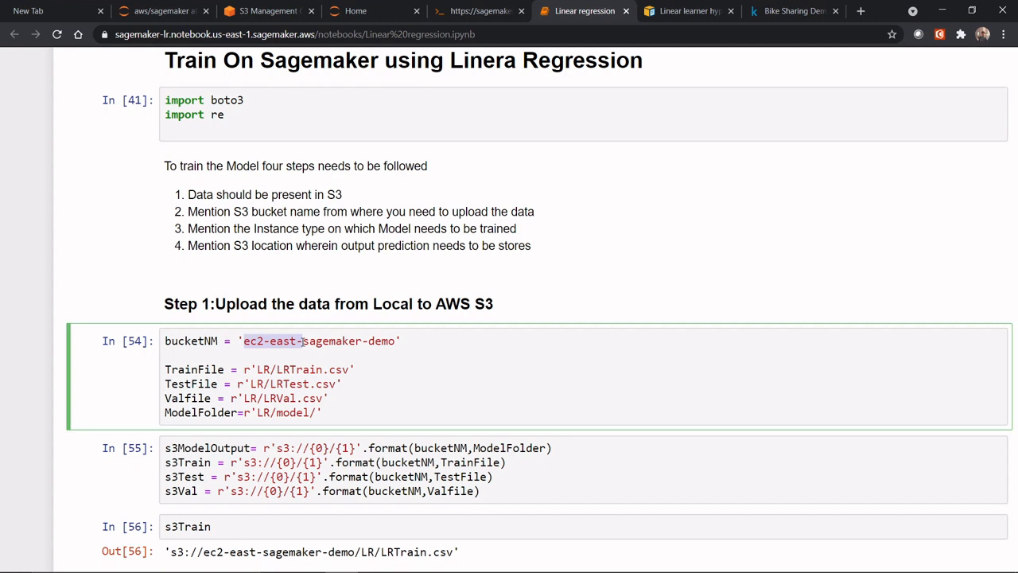
# - Set bucketNM to 'LR-sagemaker-demo'
pyautogui.write('LR-sagemaker-demo')
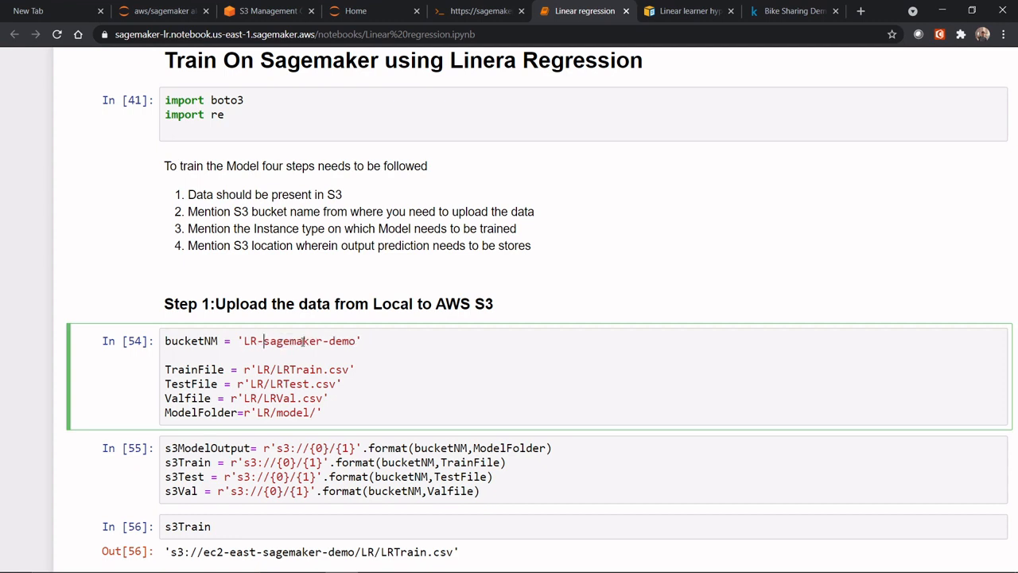
pyautogui.moveTo(359, 368)
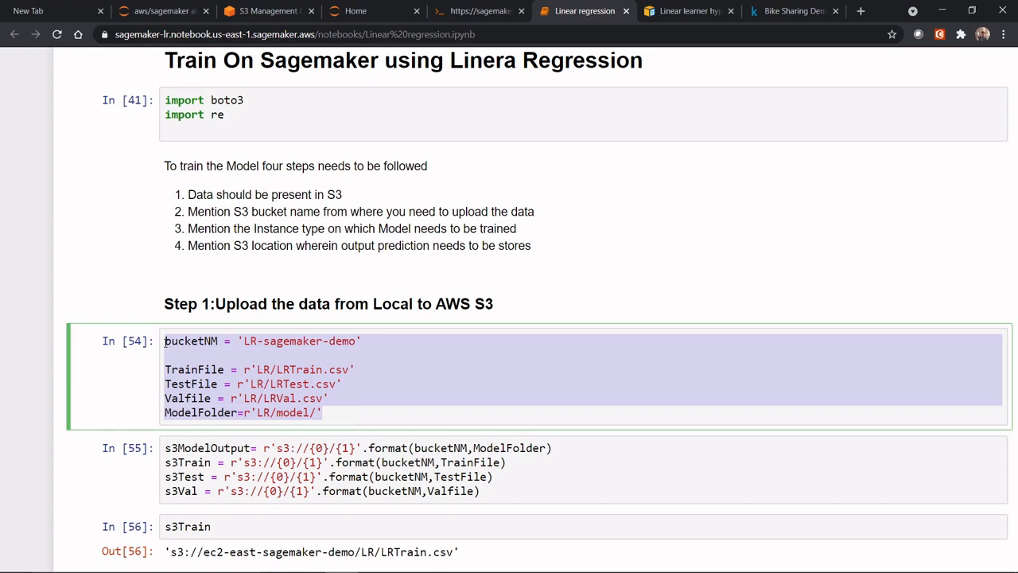
pyautogui.moveTo(703, 498)
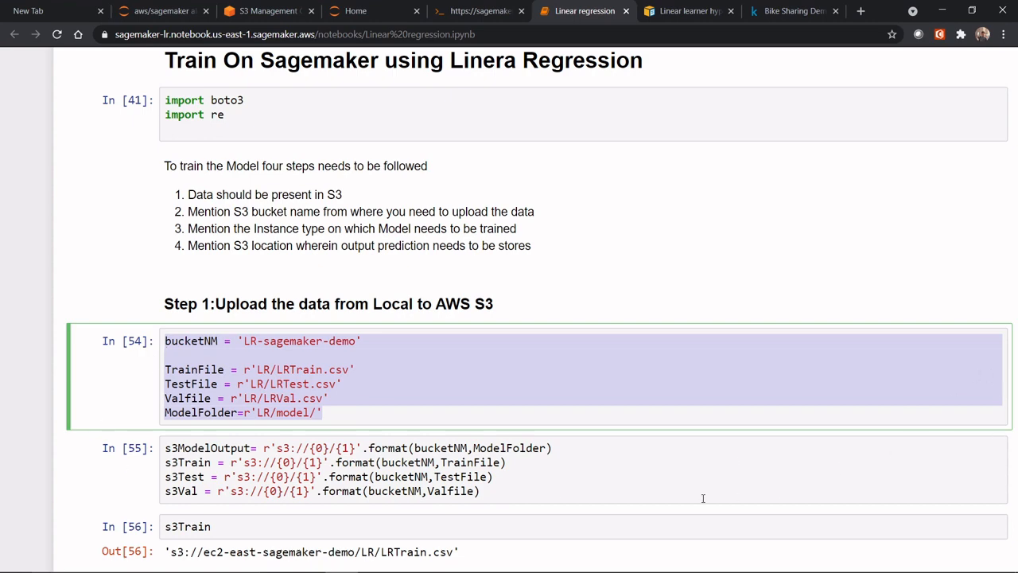
# - Rerun the bucketNM and S3 path cells so s3Train reads s3://LR-sagemaker-demo/LR/LRTrain.csv
pyautogui.scroll(-3)
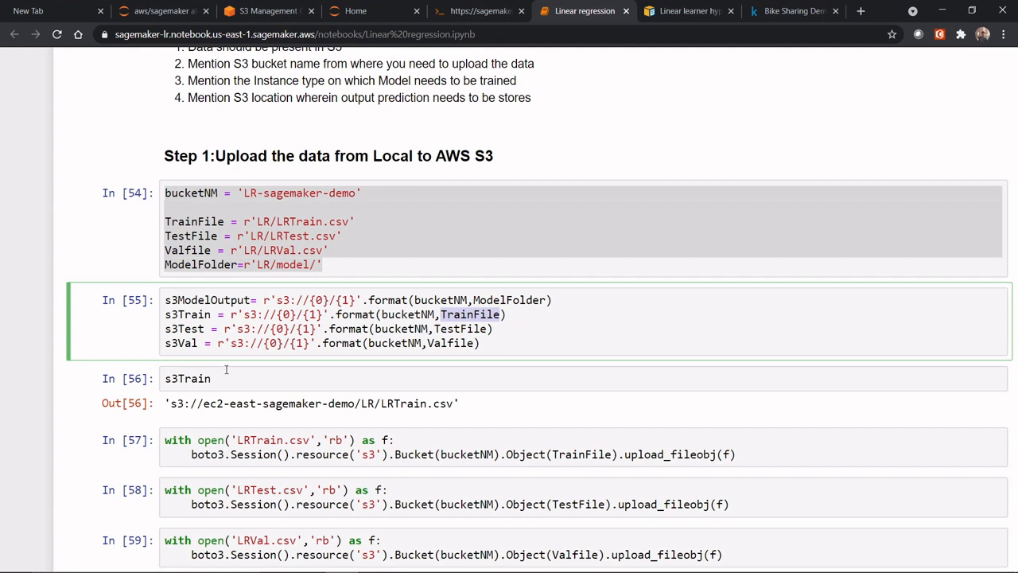
pyautogui.moveTo(229, 364)
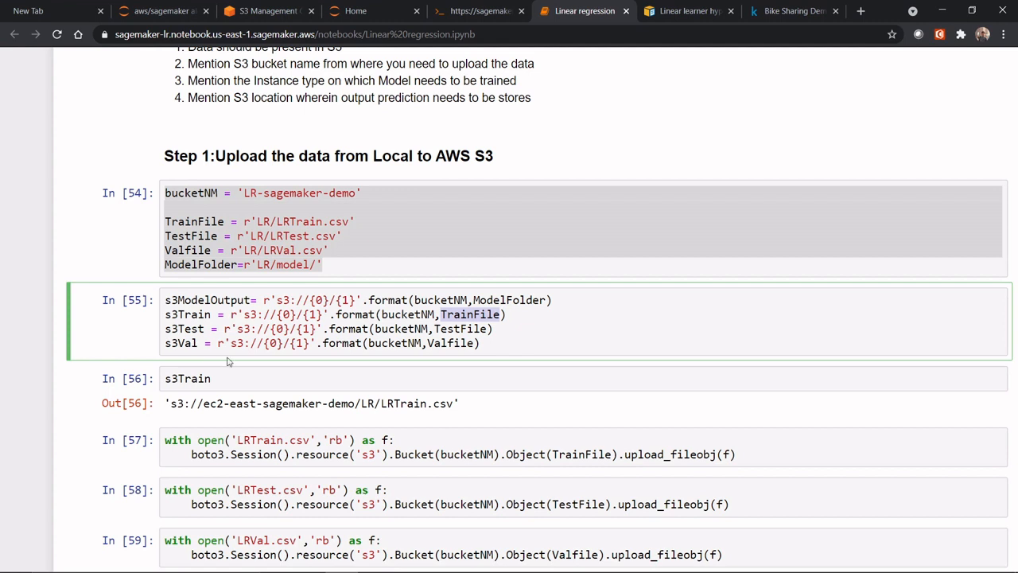
pyautogui.click(187, 378)
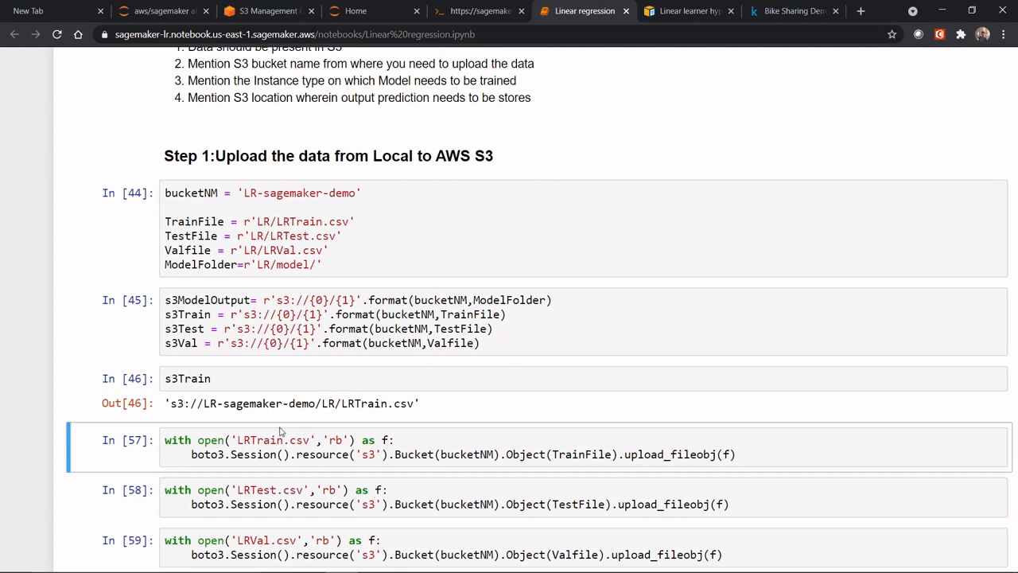
pyautogui.scroll(-3)
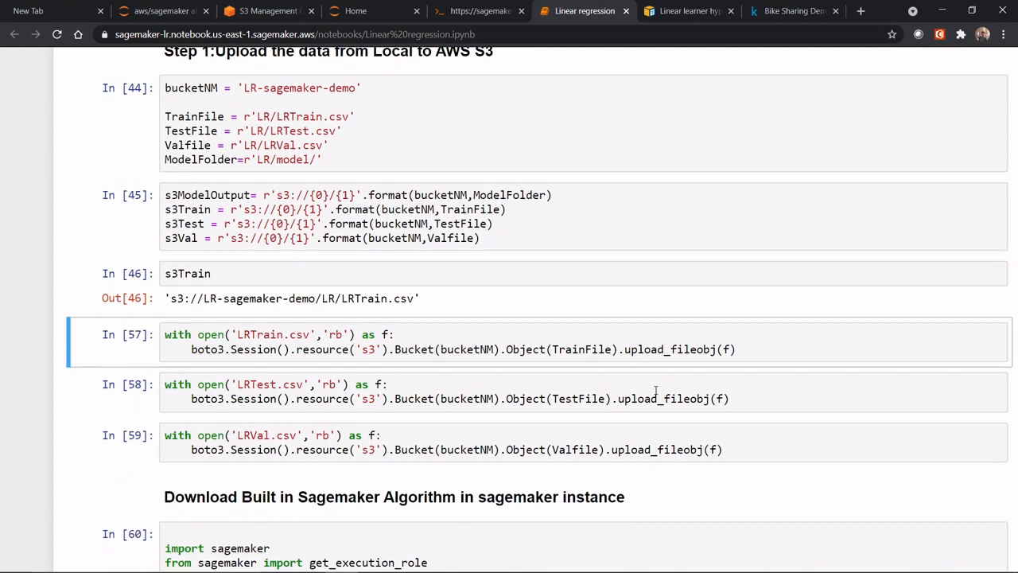
pyautogui.scroll(-3)
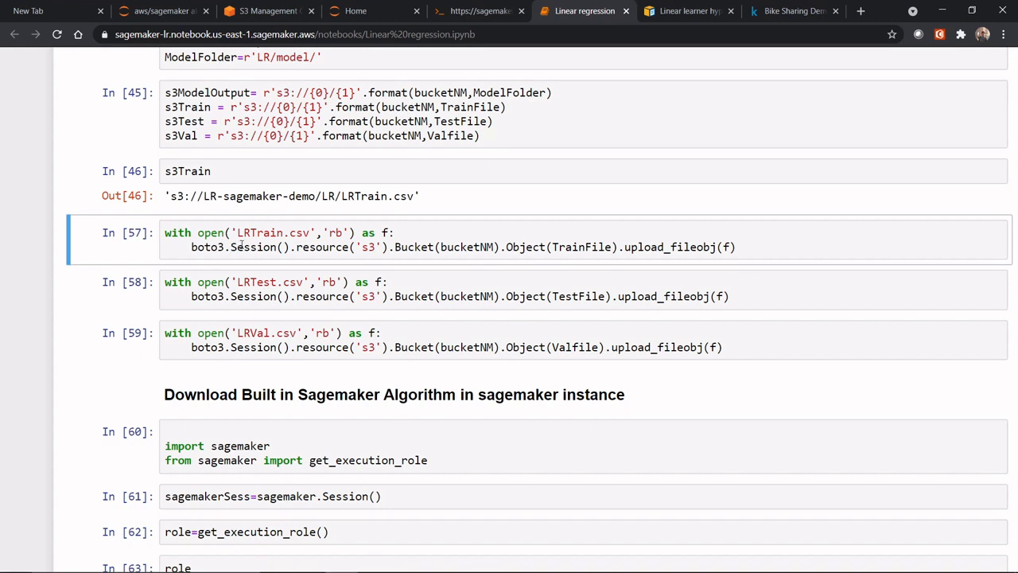
# - Inspect the Session and bucketNM arguments in the training upload_fileobj line
pyautogui.doubleClick(259, 233)
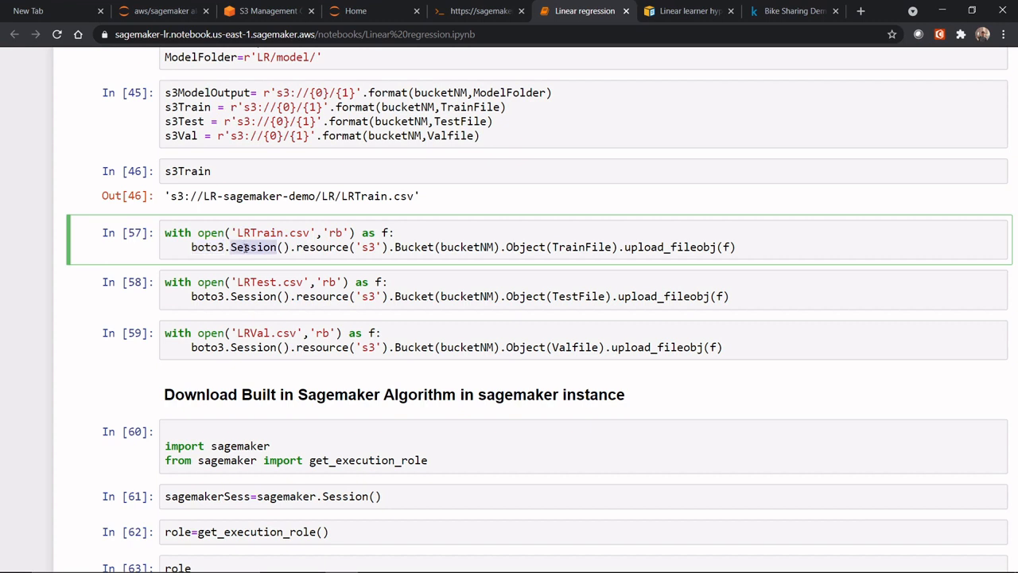
pyautogui.moveTo(316, 246)
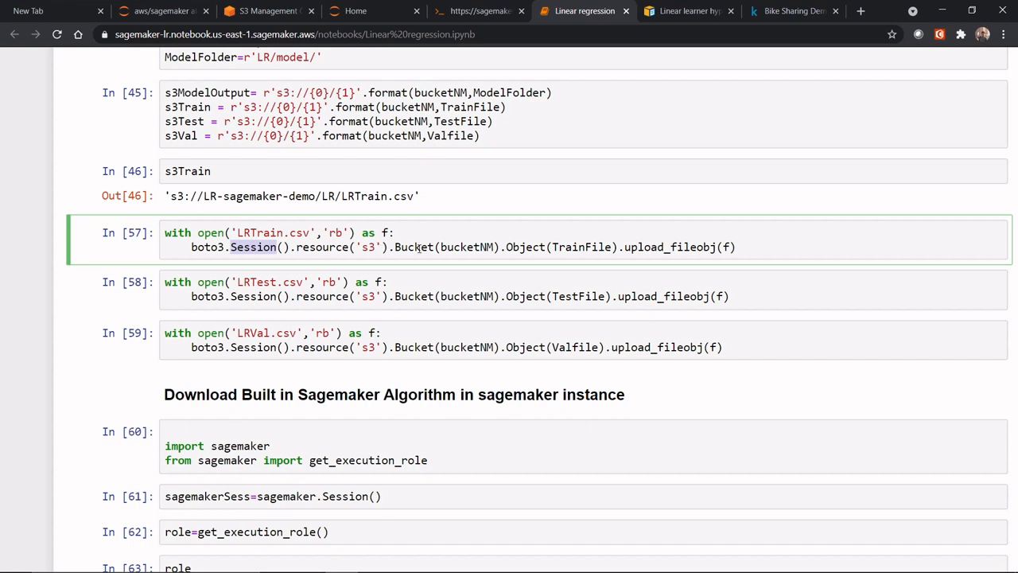
pyautogui.doubleClick(468, 247)
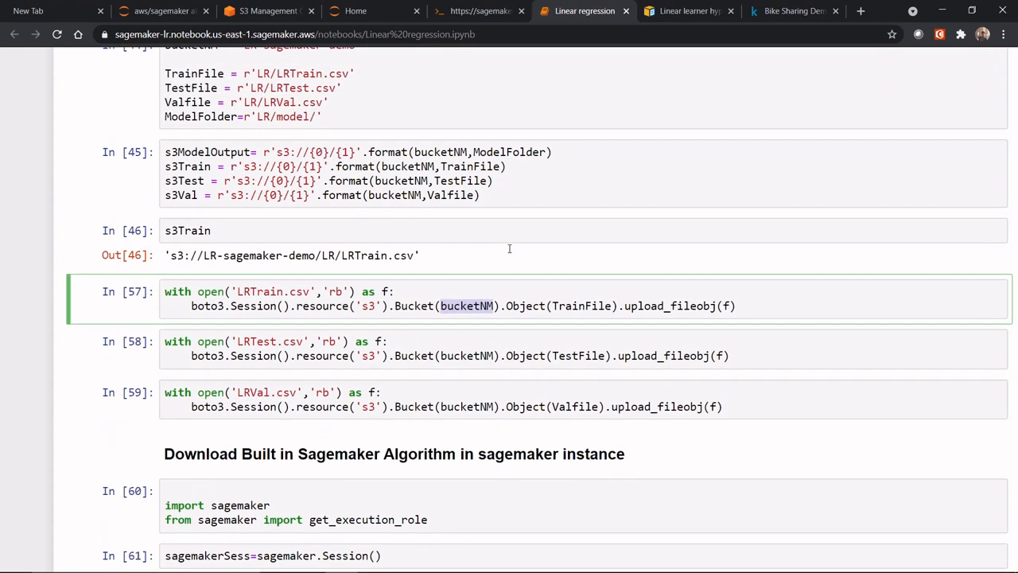
pyautogui.scroll(3)
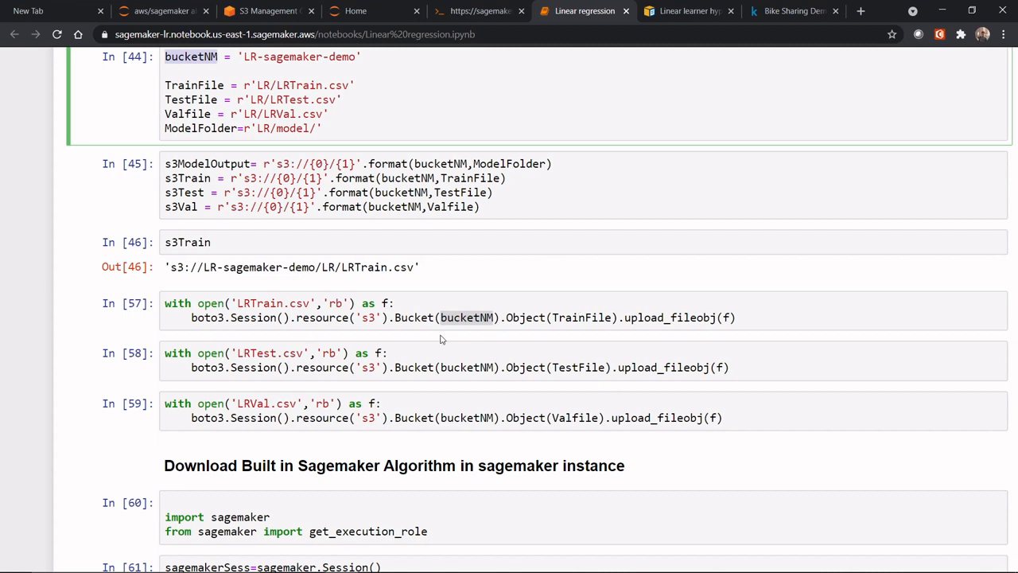
pyautogui.moveTo(344, 129)
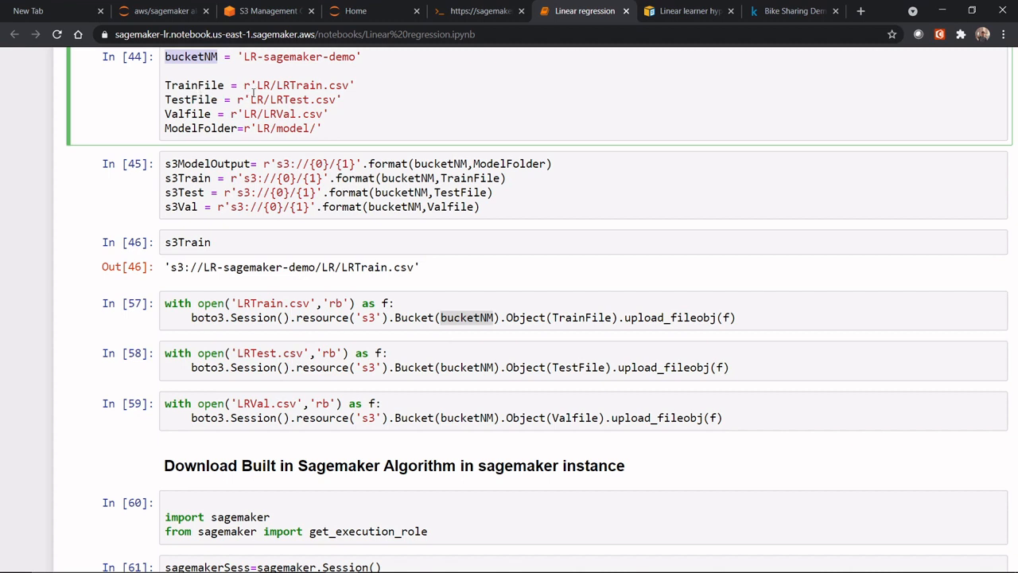
pyautogui.doubleClick(195, 85)
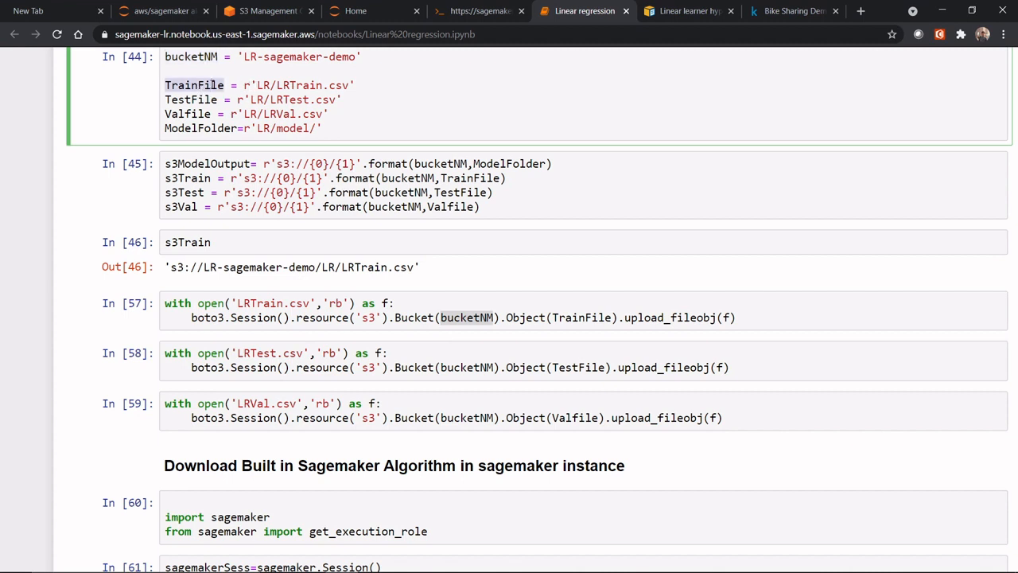
pyautogui.moveTo(502, 345)
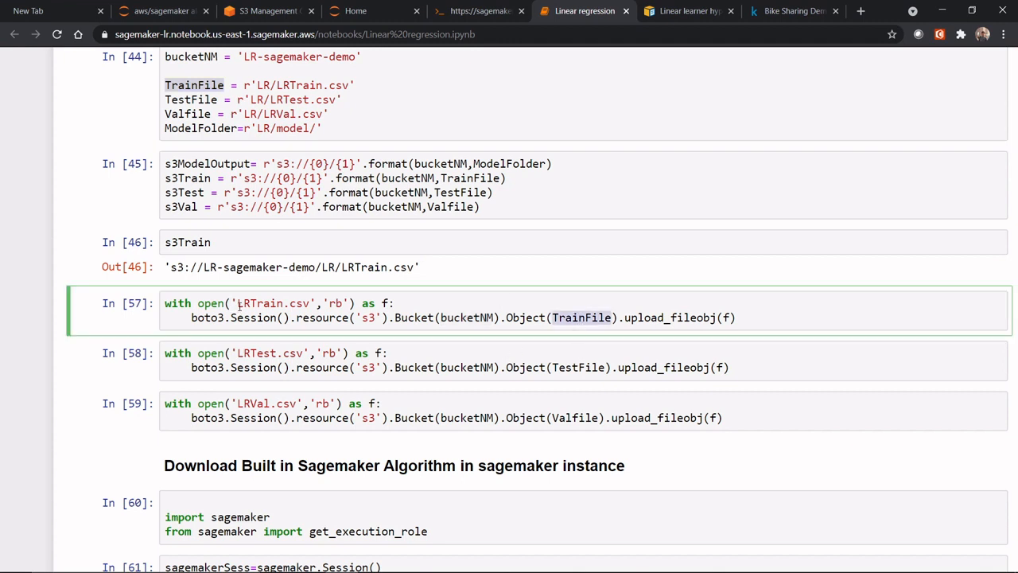
pyautogui.doubleClick(258, 303)
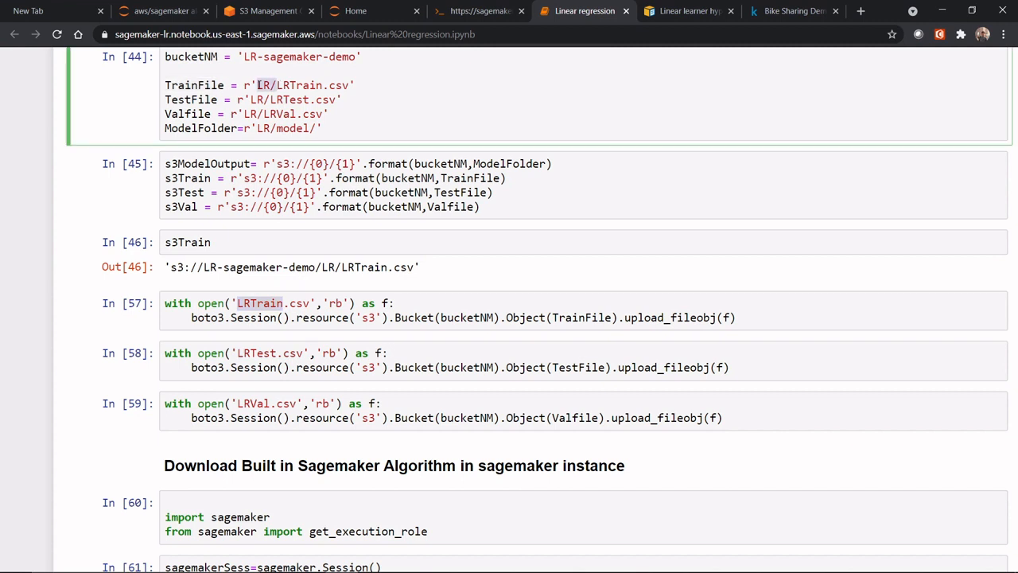
pyautogui.moveTo(264, 65)
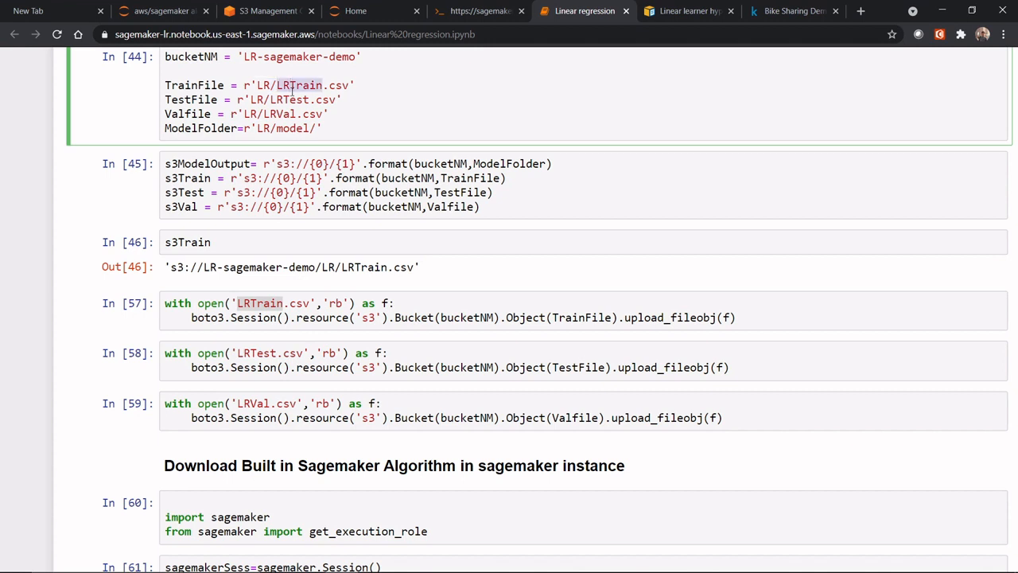
pyautogui.moveTo(565, 318)
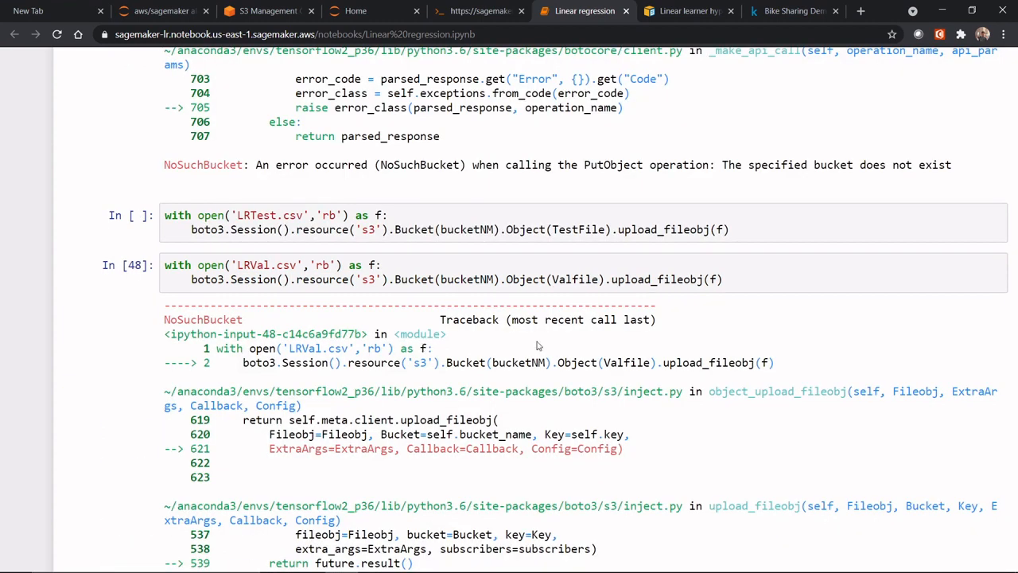
pyautogui.scroll(3)
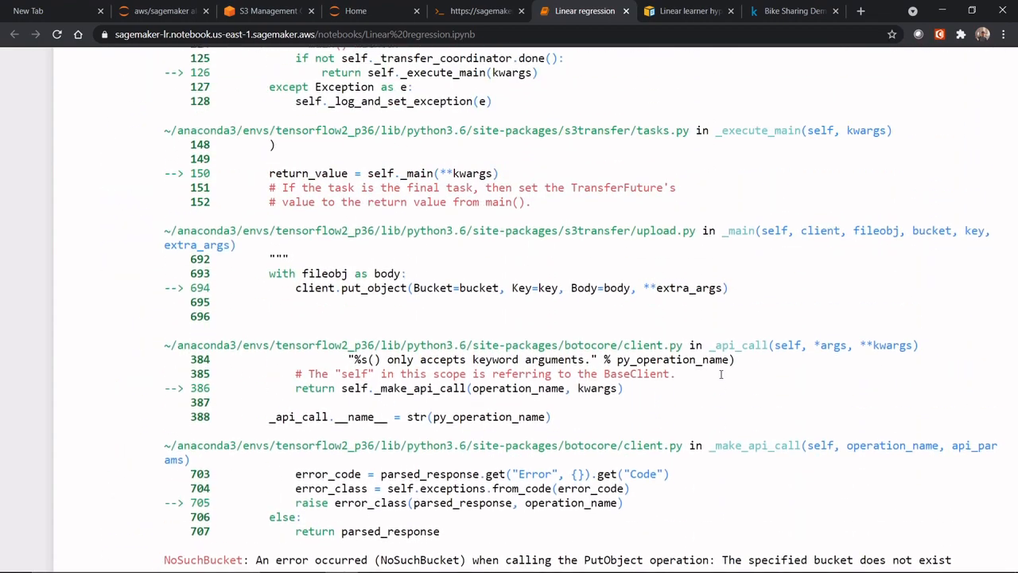
pyautogui.scroll(3)
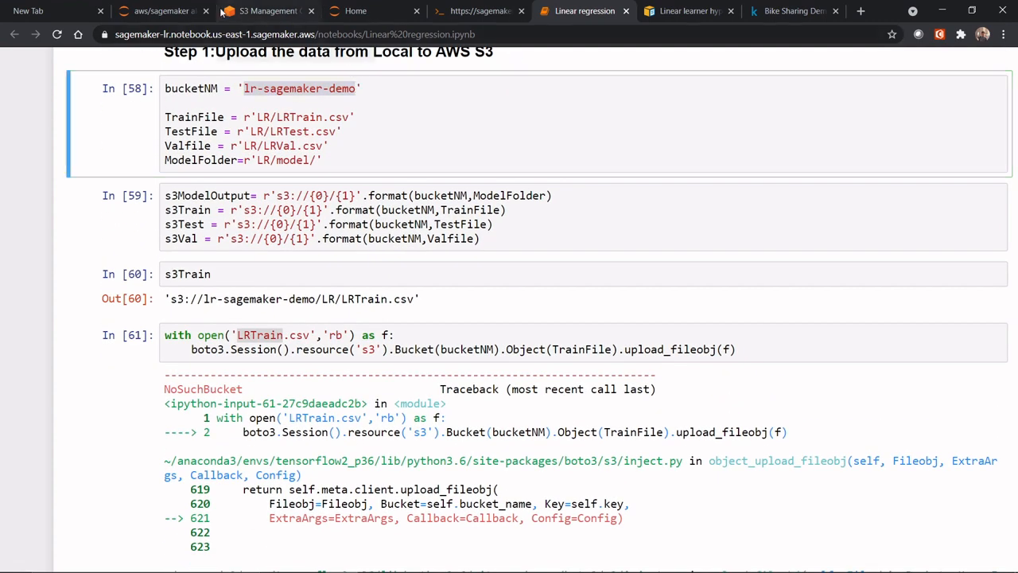
# - Create an S3 bucket named lr-sagemaker-demo in US East (N. Virginia) with default settings
pyautogui.click(267, 10)
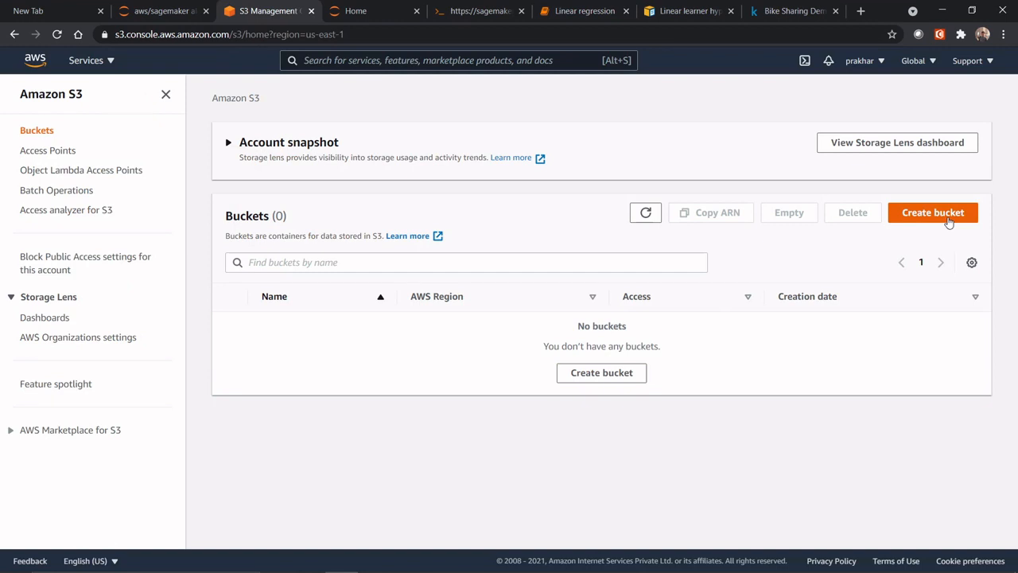
pyautogui.click(933, 213)
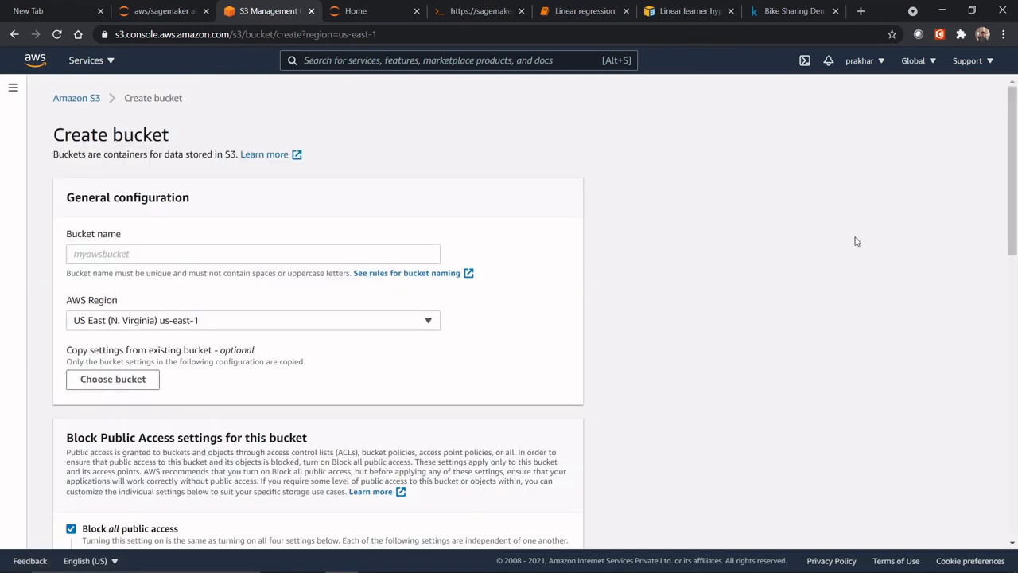
pyautogui.write('lr-sagemaker-demo')
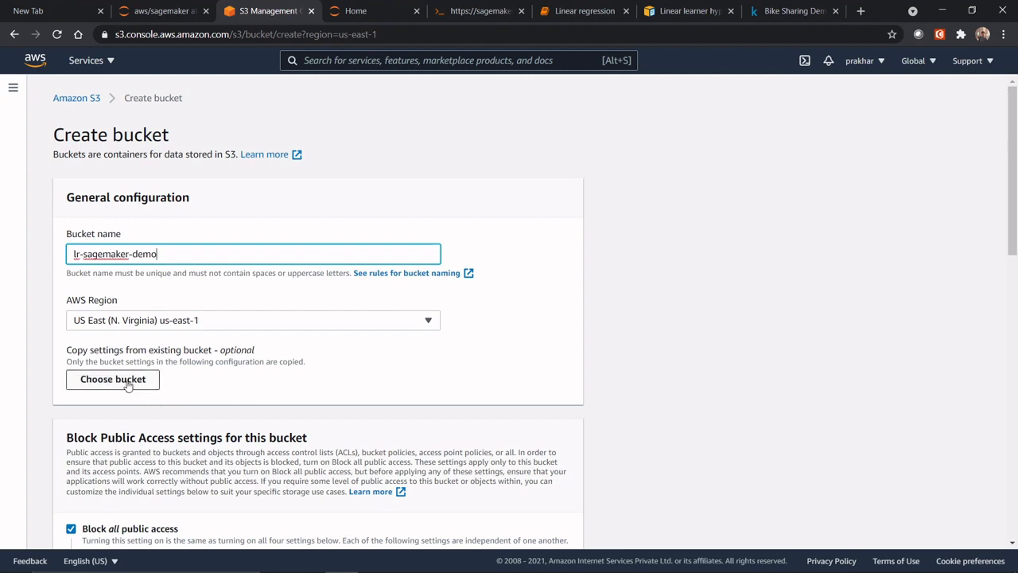
pyautogui.scroll(-3)
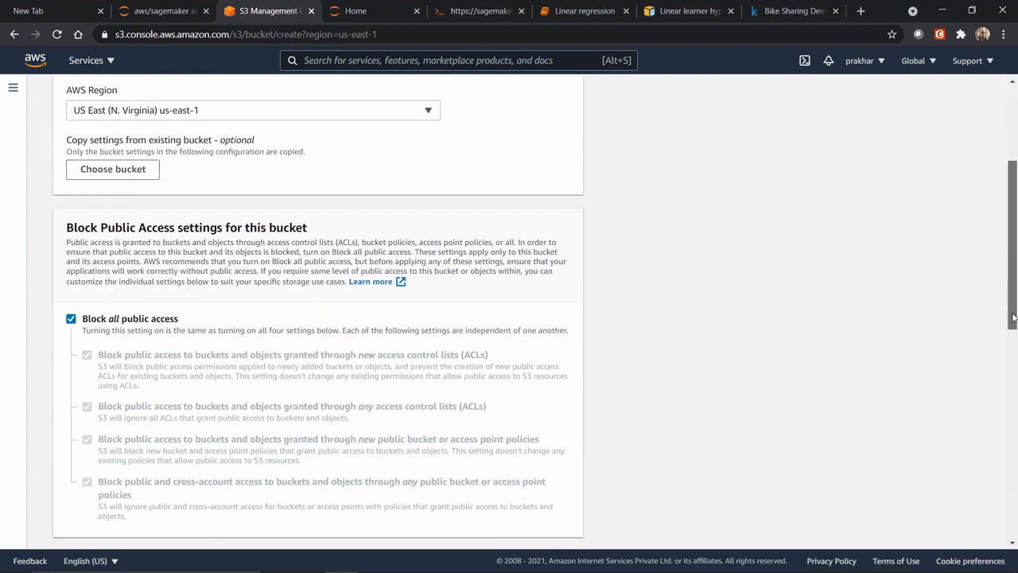
pyautogui.scroll(-3)
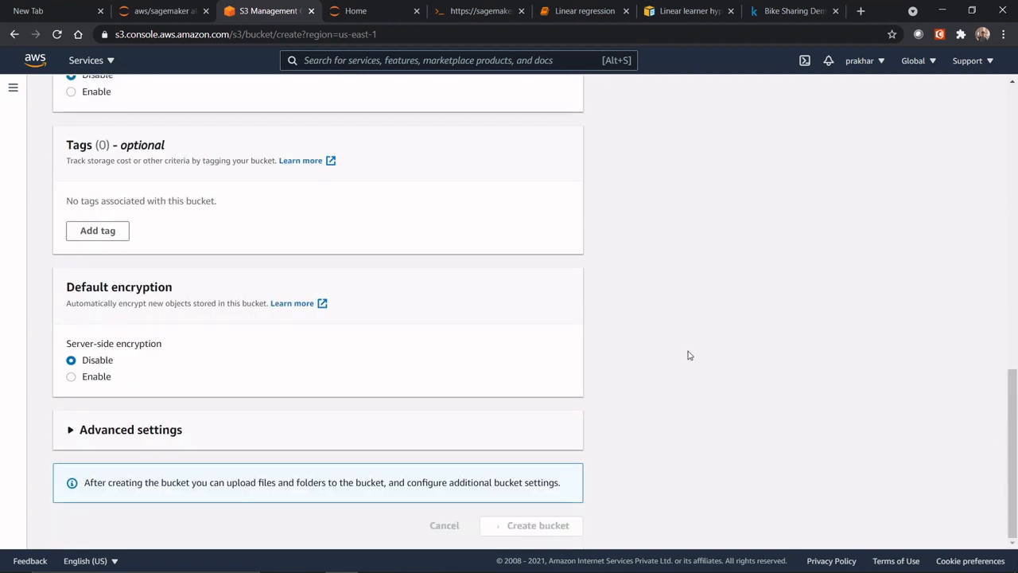
pyautogui.click(538, 525)
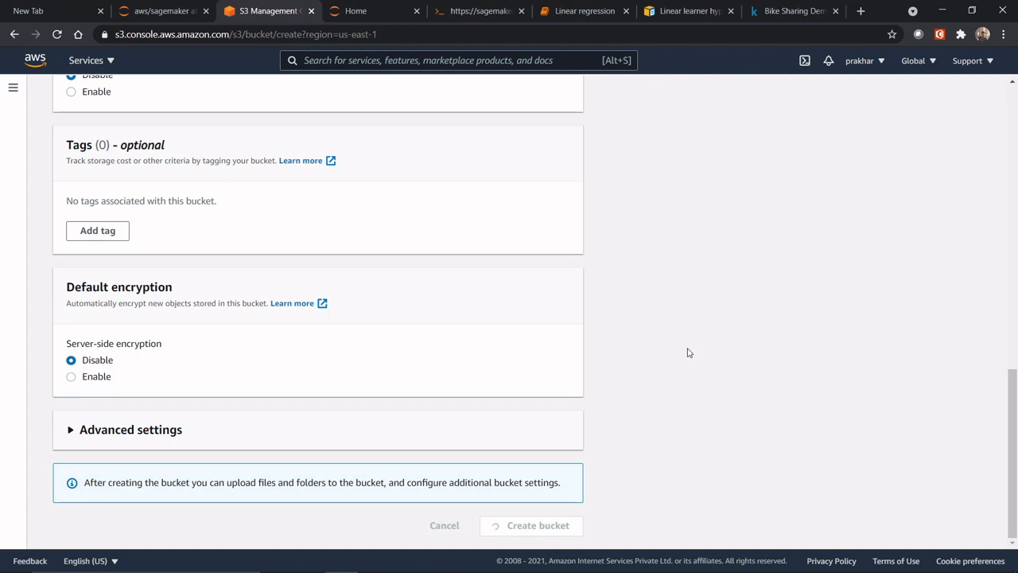
pyautogui.click(537, 525)
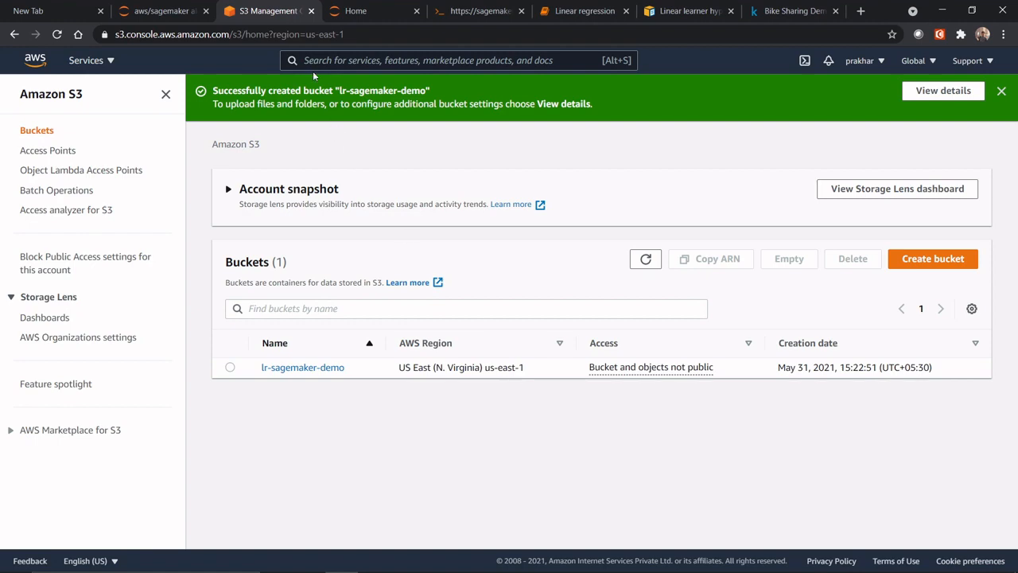
pyautogui.moveTo(325, 163)
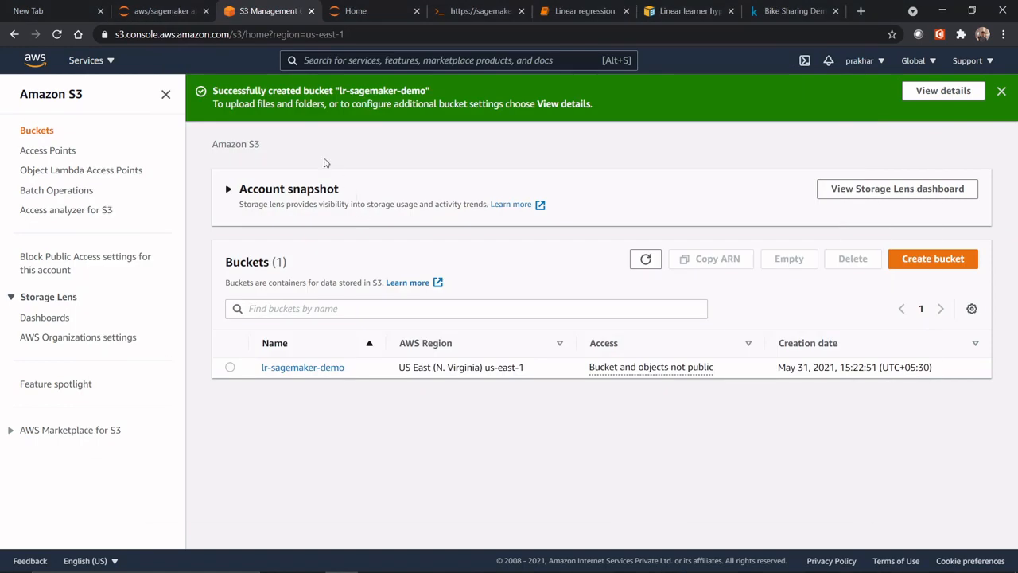
pyautogui.moveTo(393, 18)
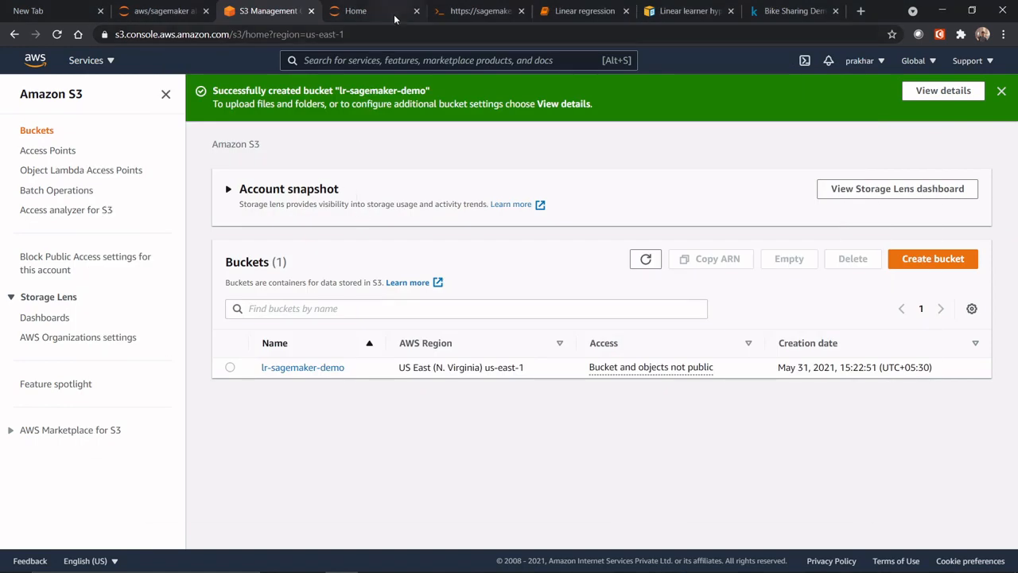
# - Back in the notebook, rerun bucketNM, path and the three upload_fileobj cells without NoSuchBucket errors
pyautogui.click(584, 10)
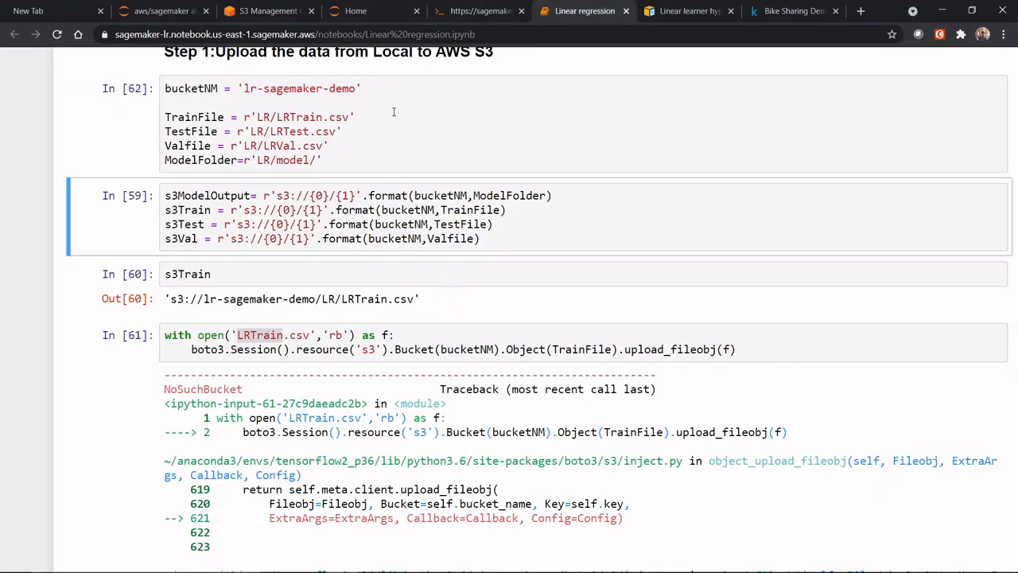
pyautogui.scroll(-3)
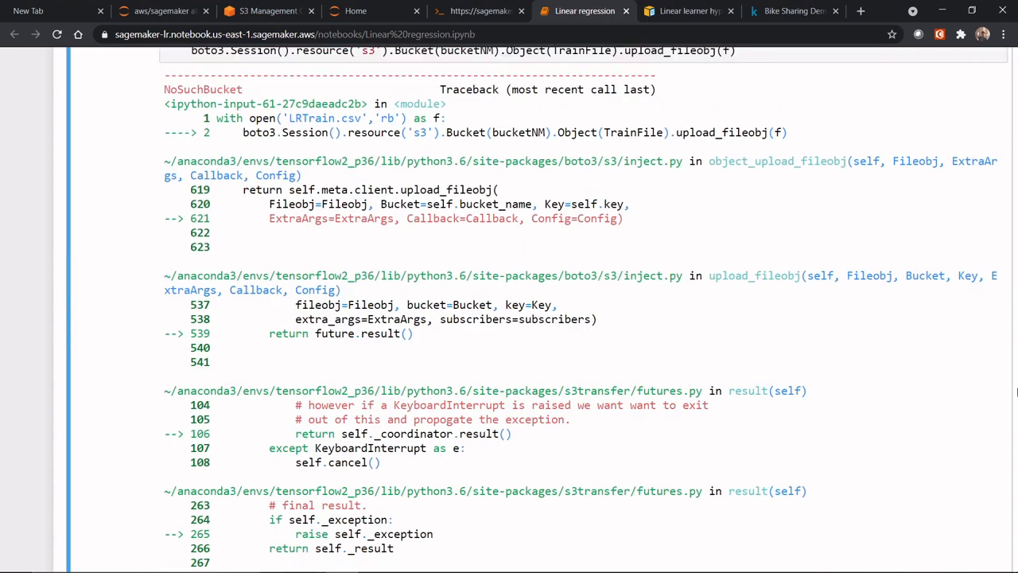
pyautogui.scroll(3)
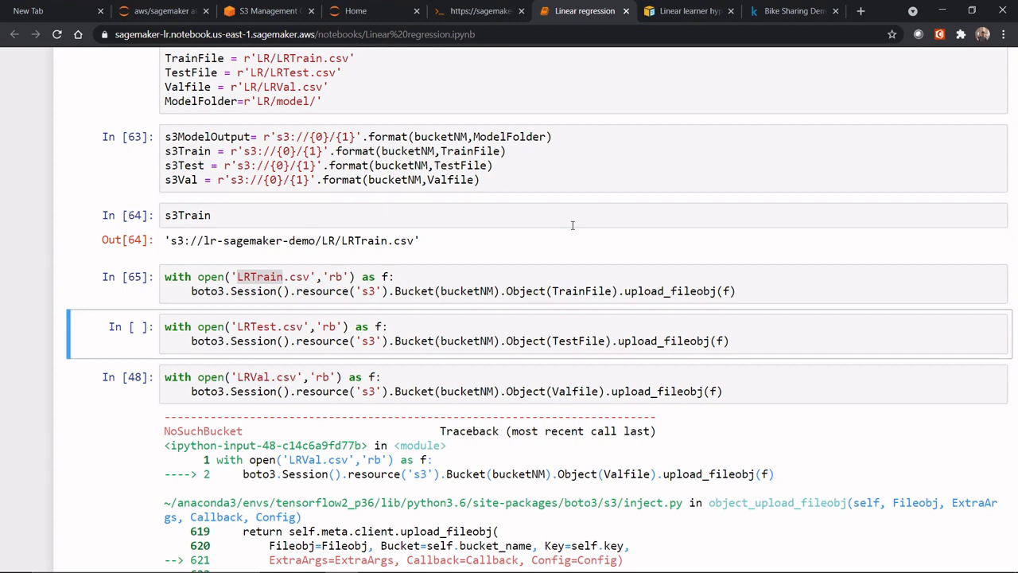
pyautogui.scroll(-3)
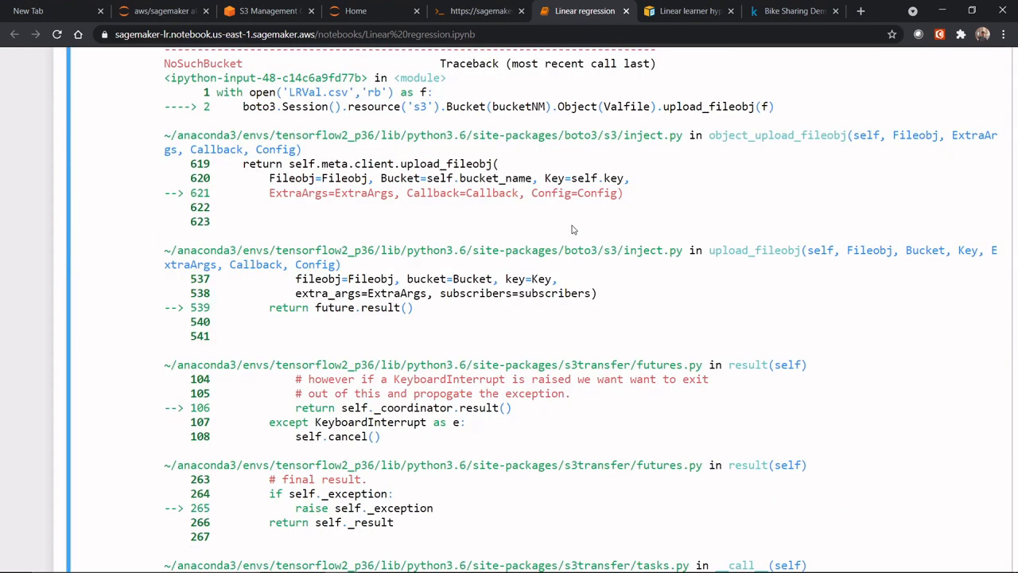
pyautogui.scroll(3)
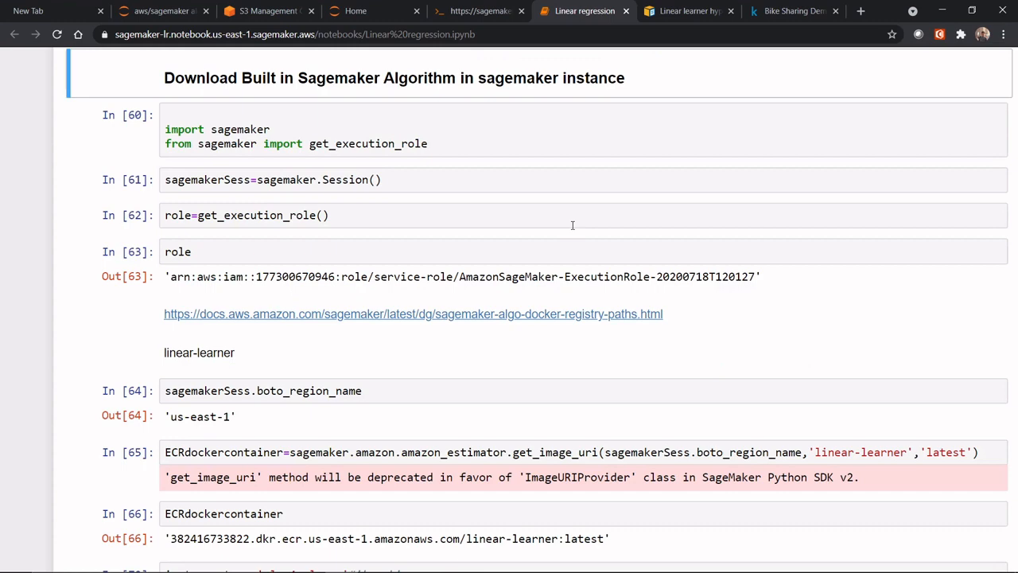
pyautogui.moveTo(882, 290)
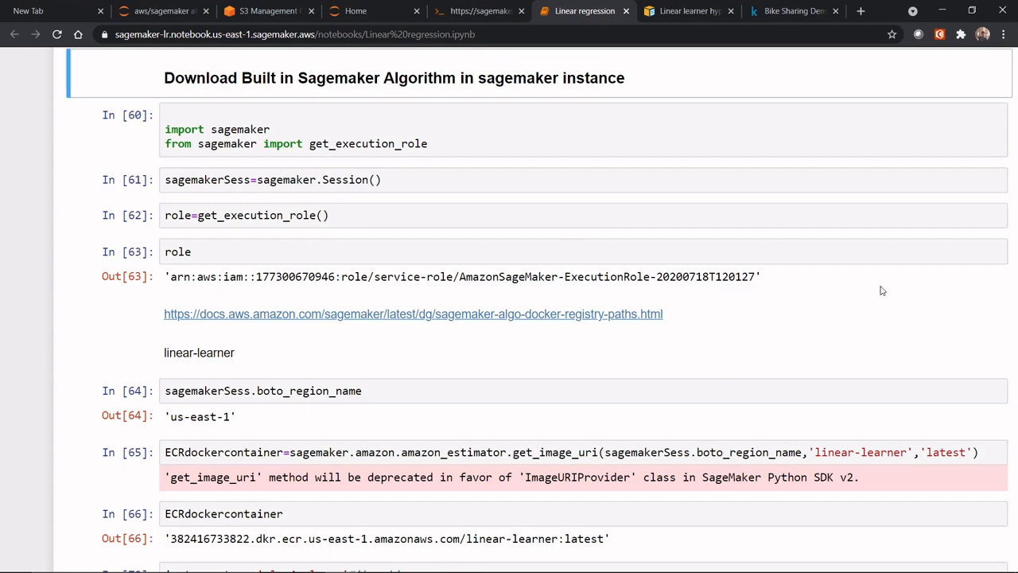
pyautogui.scroll(3)
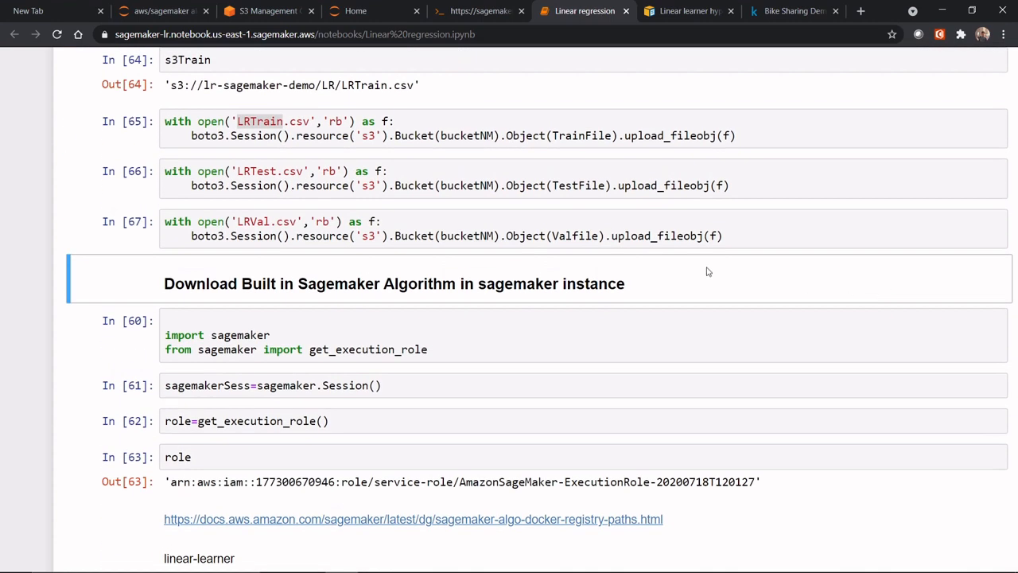
pyautogui.moveTo(300, 218)
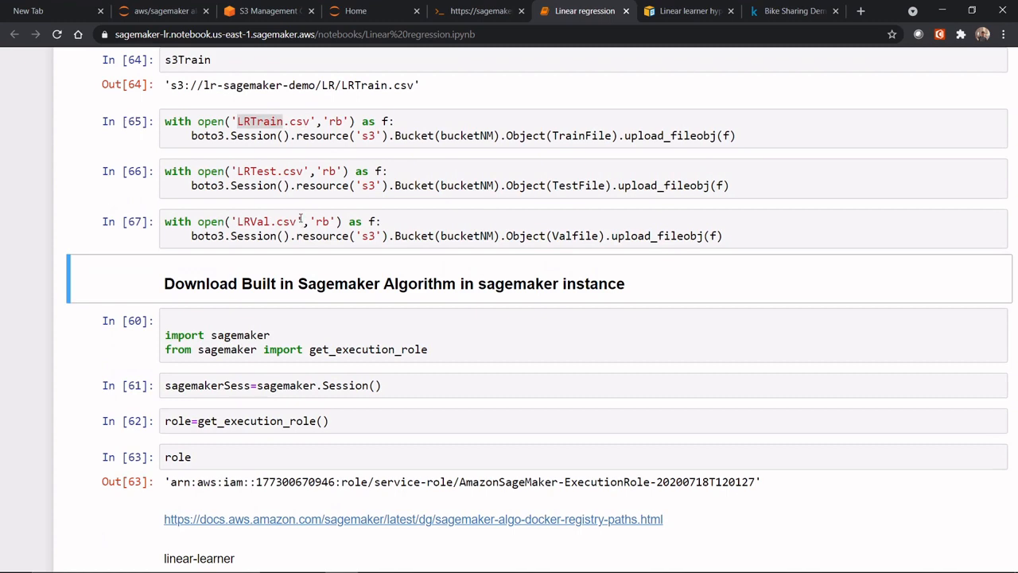
# - Verify lr-sagemaker-demo/LR/ holds LRTest.csv, LRTrain.csv and LRVal.csv, then return to the notebook
pyautogui.click(268, 10)
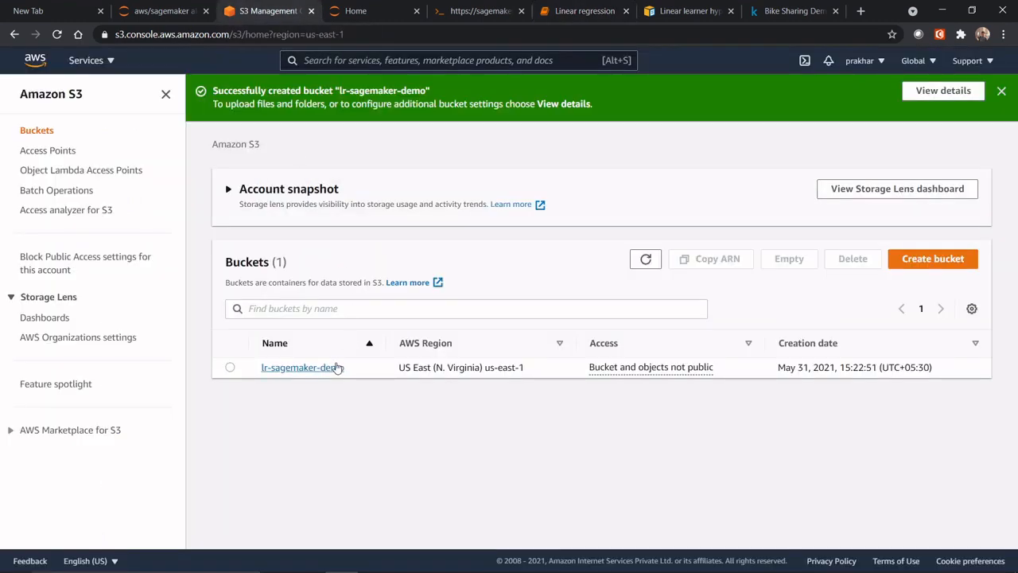
pyautogui.click(298, 367)
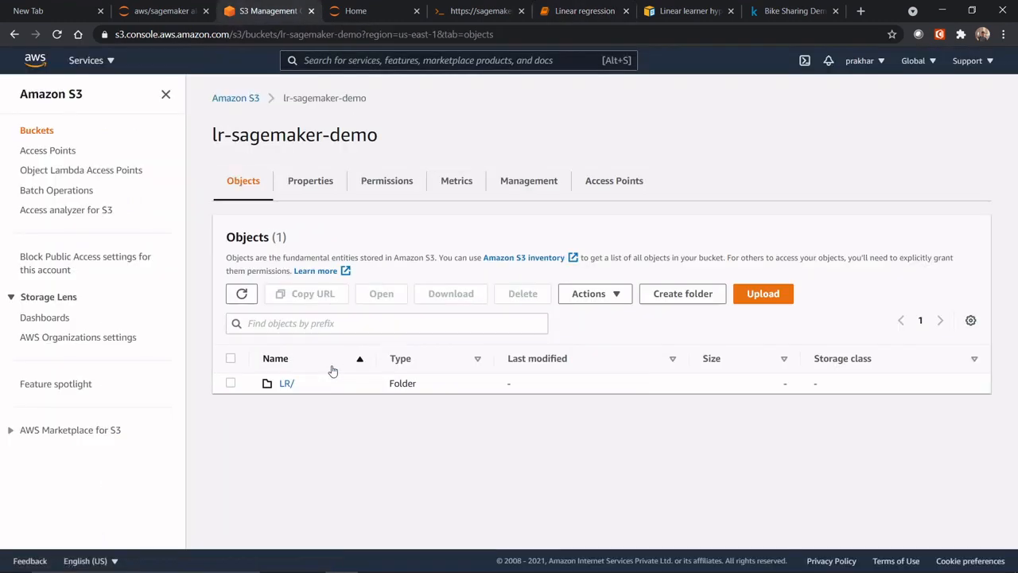
pyautogui.click(285, 383)
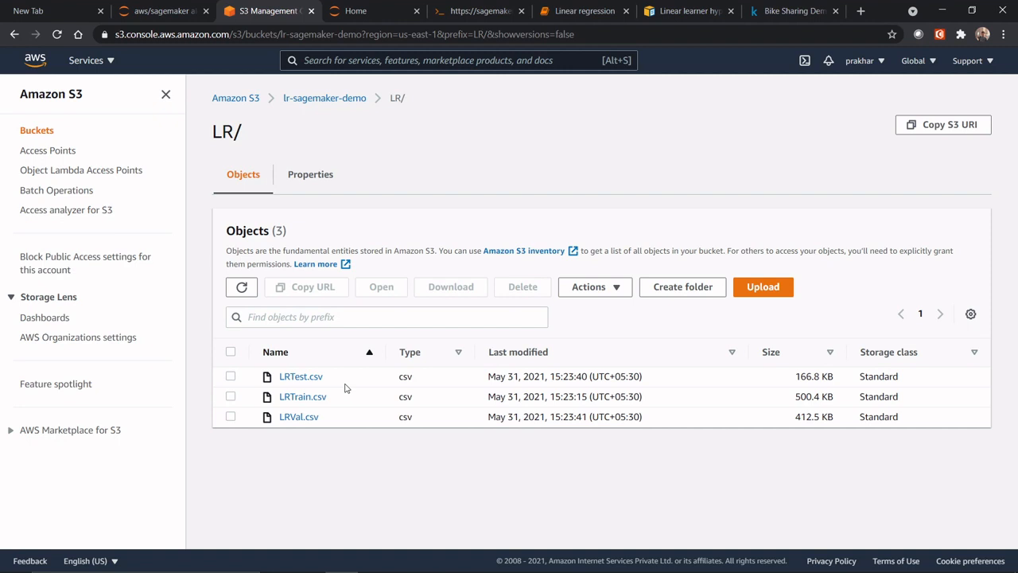
pyautogui.click(585, 10)
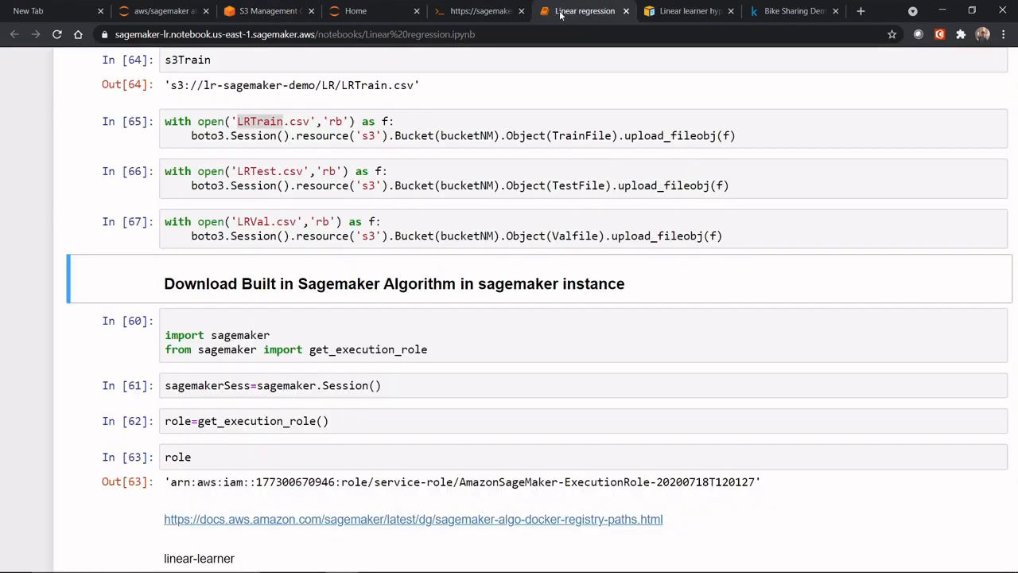